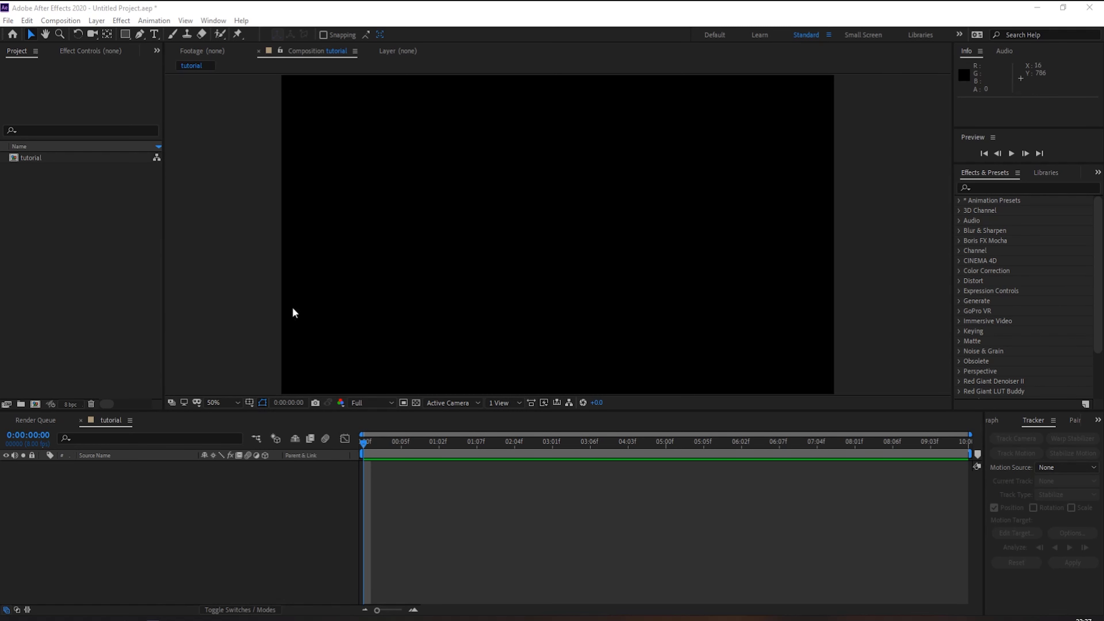
mouse_move(101, 166)
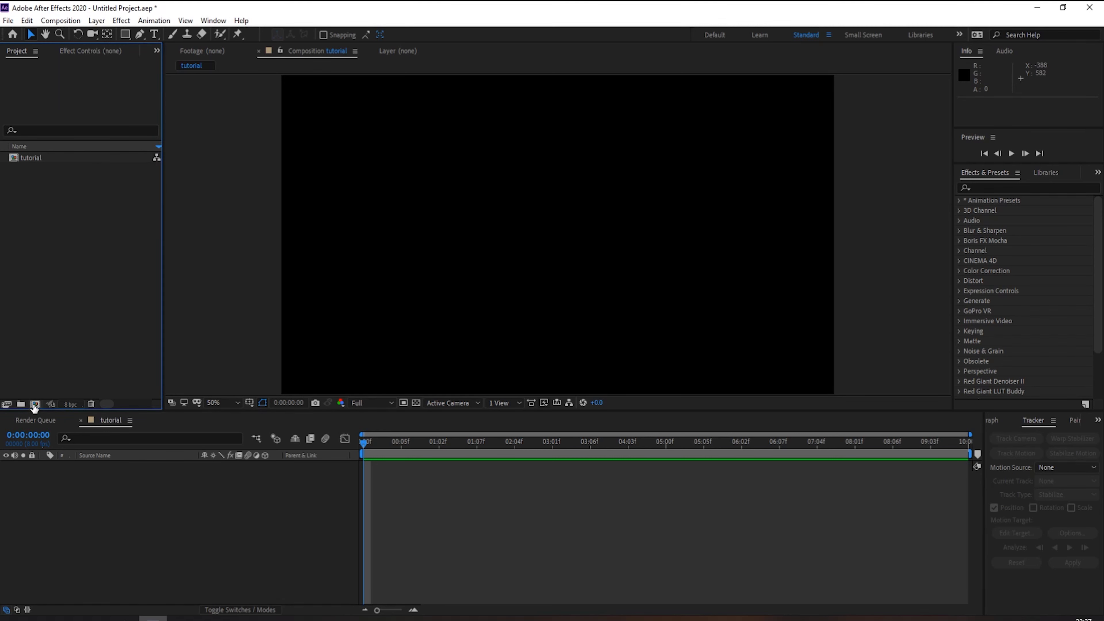
mouse_move(35, 403)
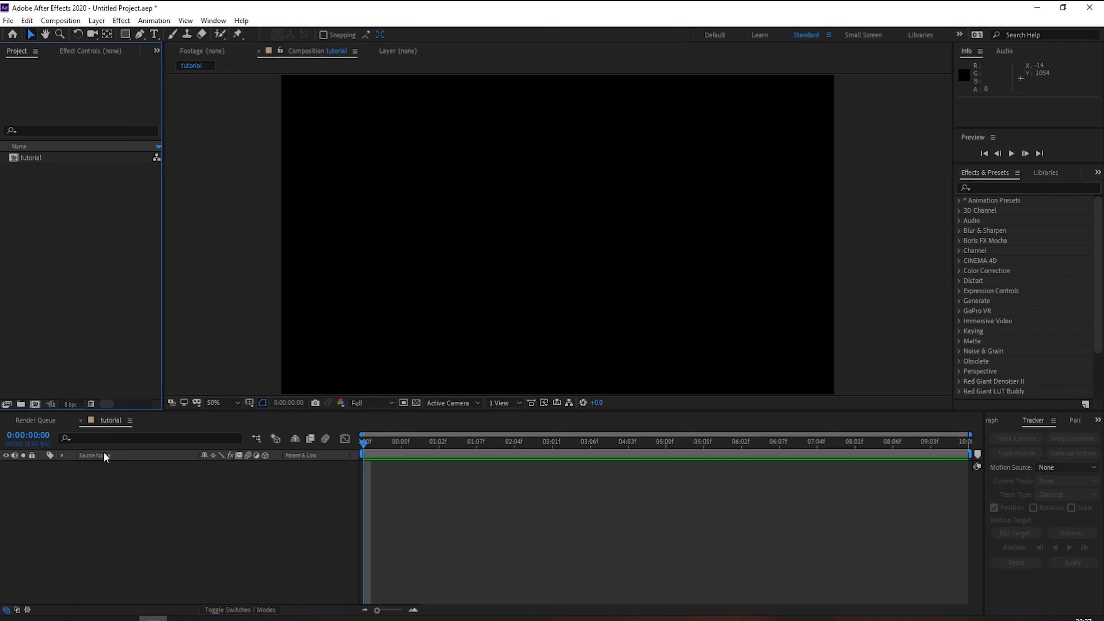
Set the 'tutorial' composition's frame rate to 12 fps in Composition Settings.
click(60, 19)
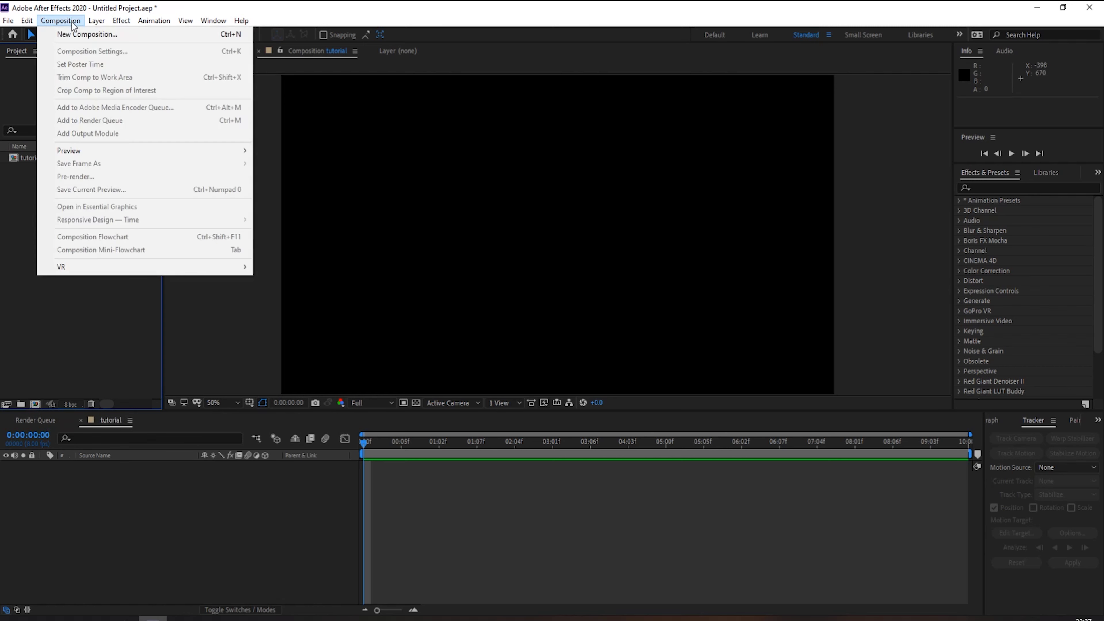
mouse_move(90, 134)
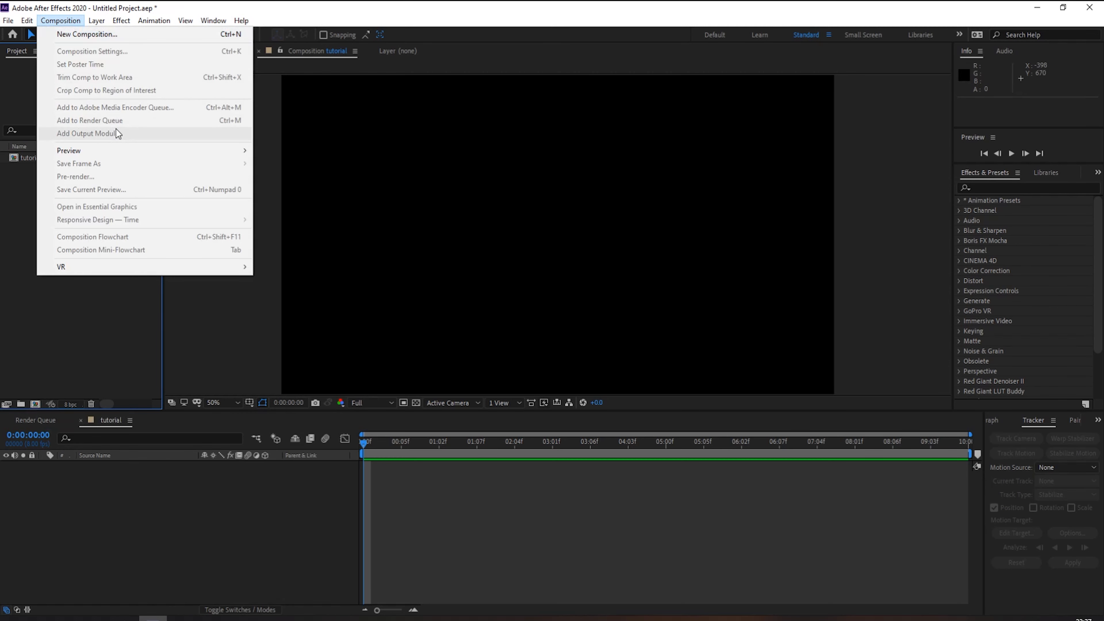
click(26, 20)
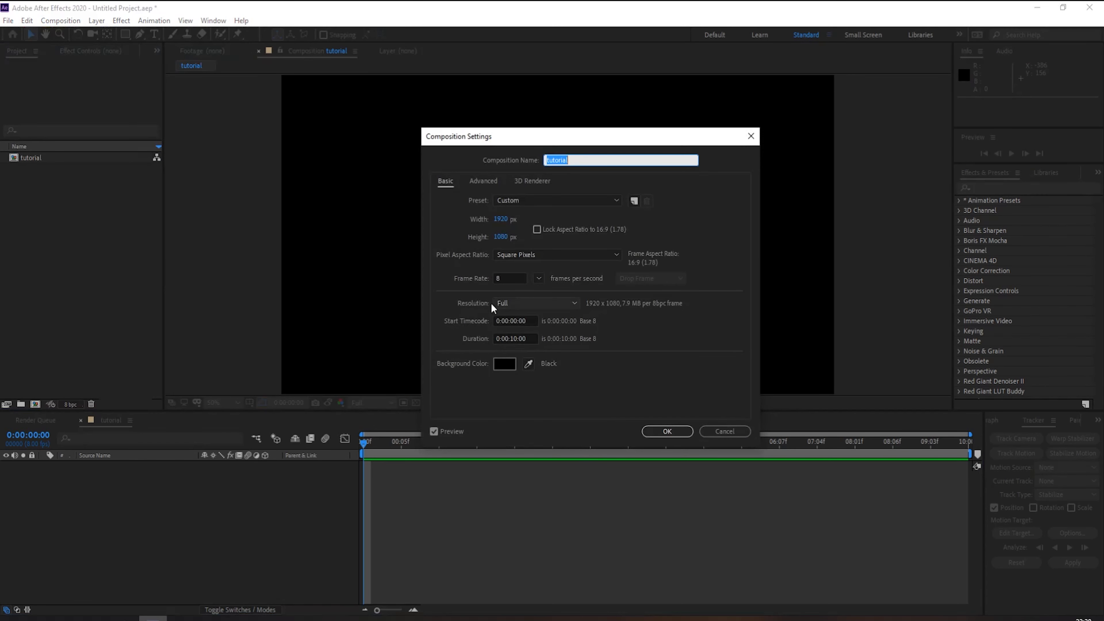
mouse_move(526, 285)
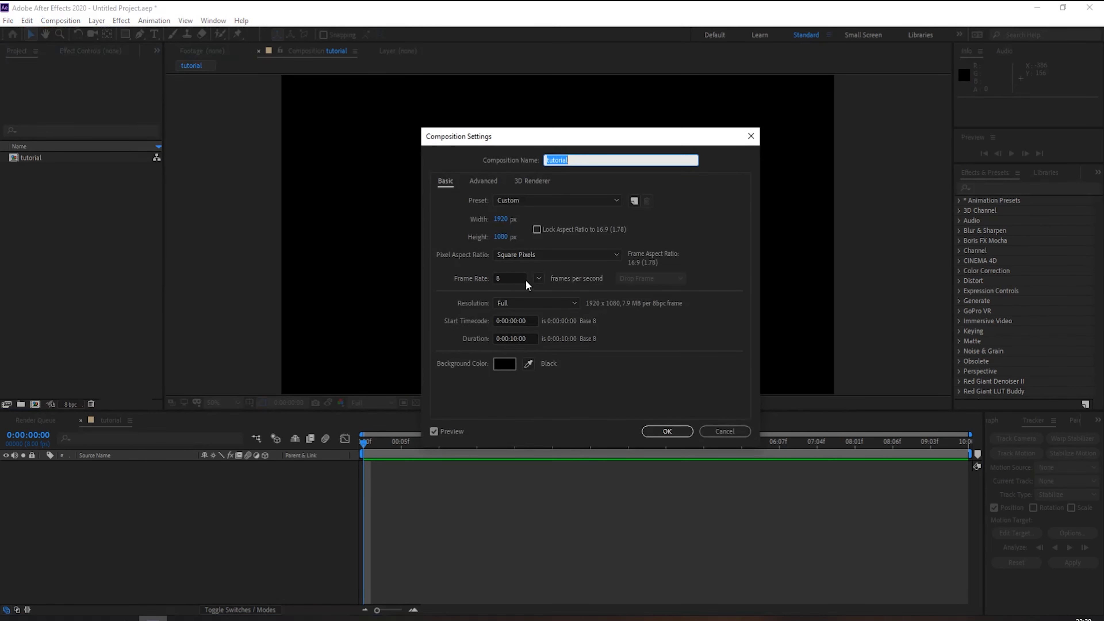
click(538, 278)
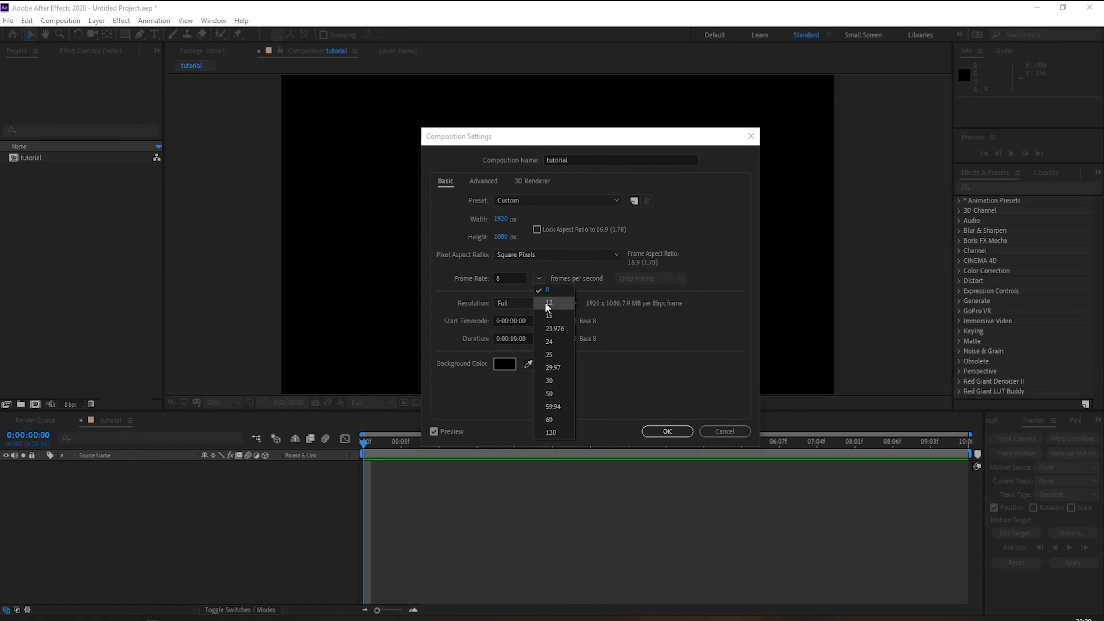
click(548, 303)
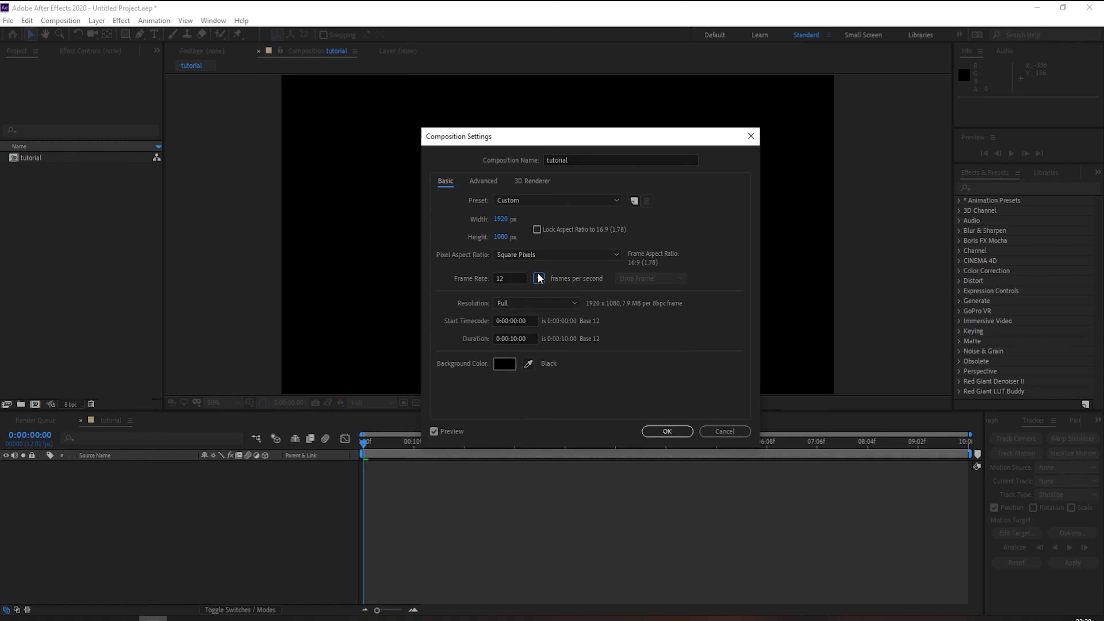
click(538, 278)
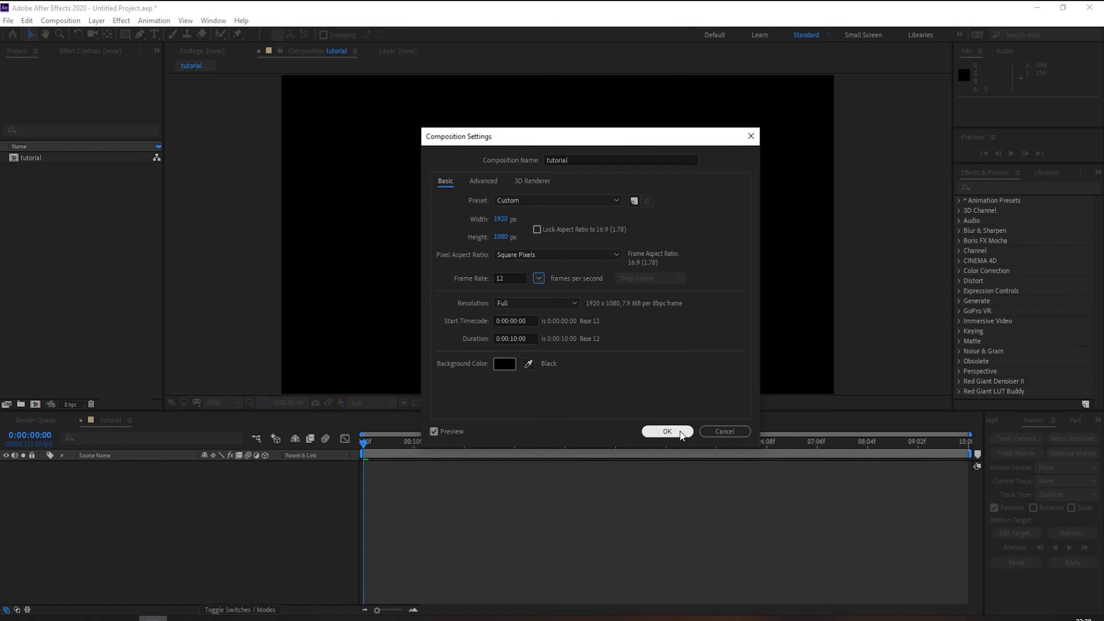
click(666, 431)
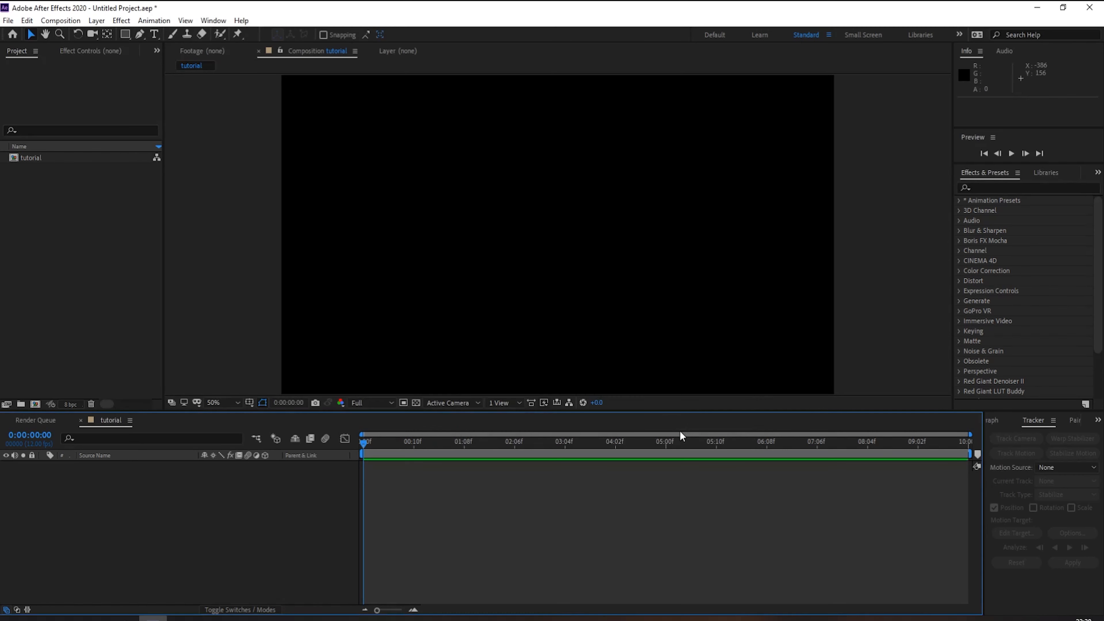
mouse_move(84, 216)
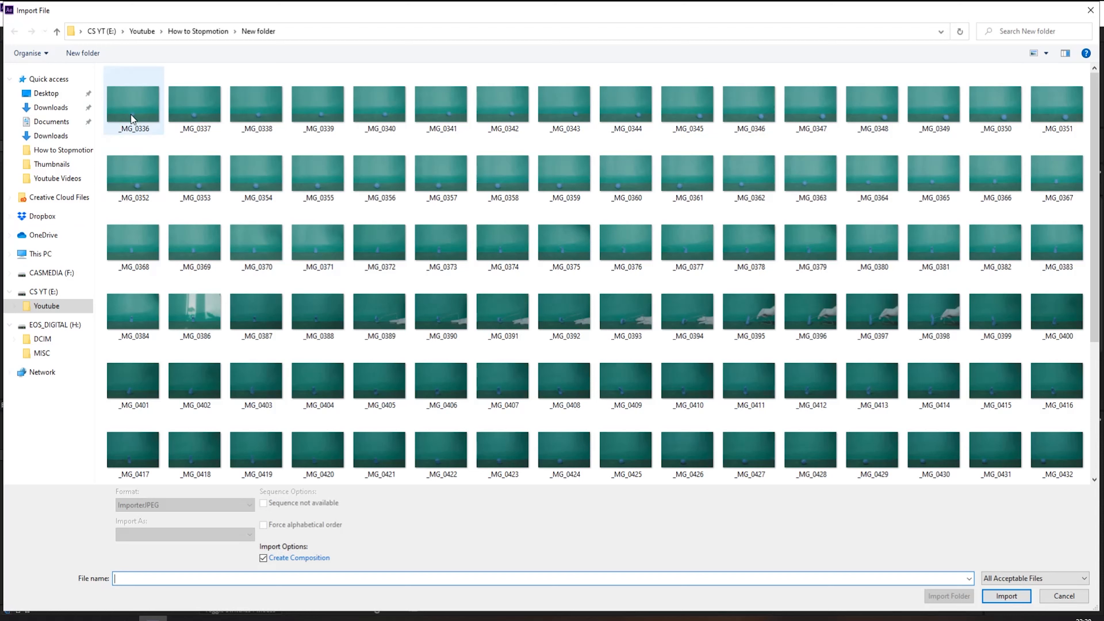
Import _MG_0336 onward as a JPEG sequence into its own composition, accepting the missing-frames warning.
click(133, 100)
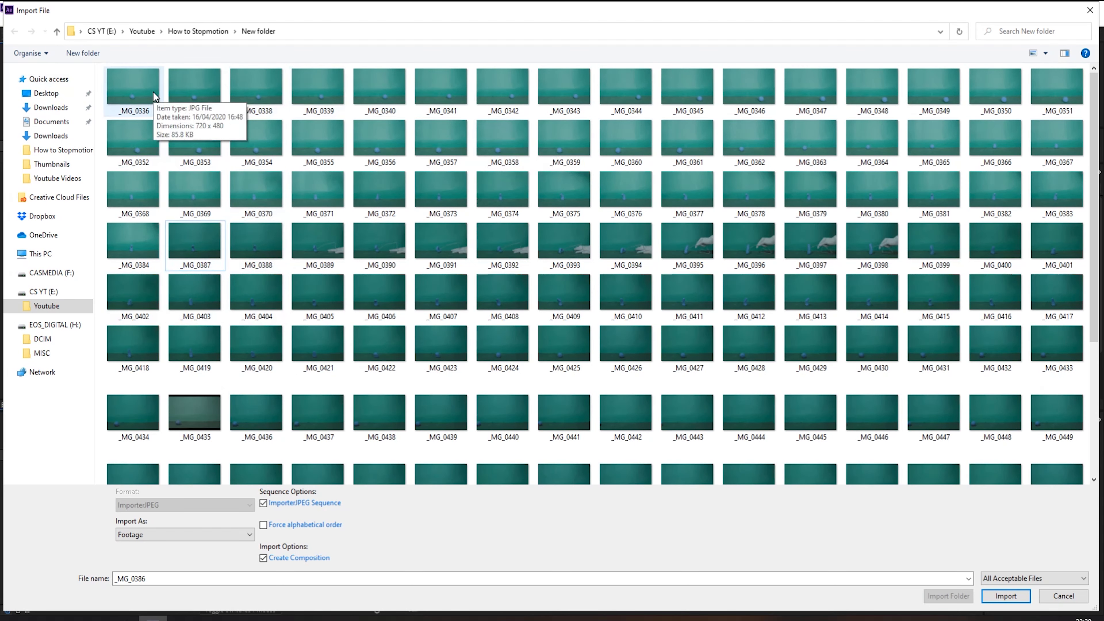
click(133, 84)
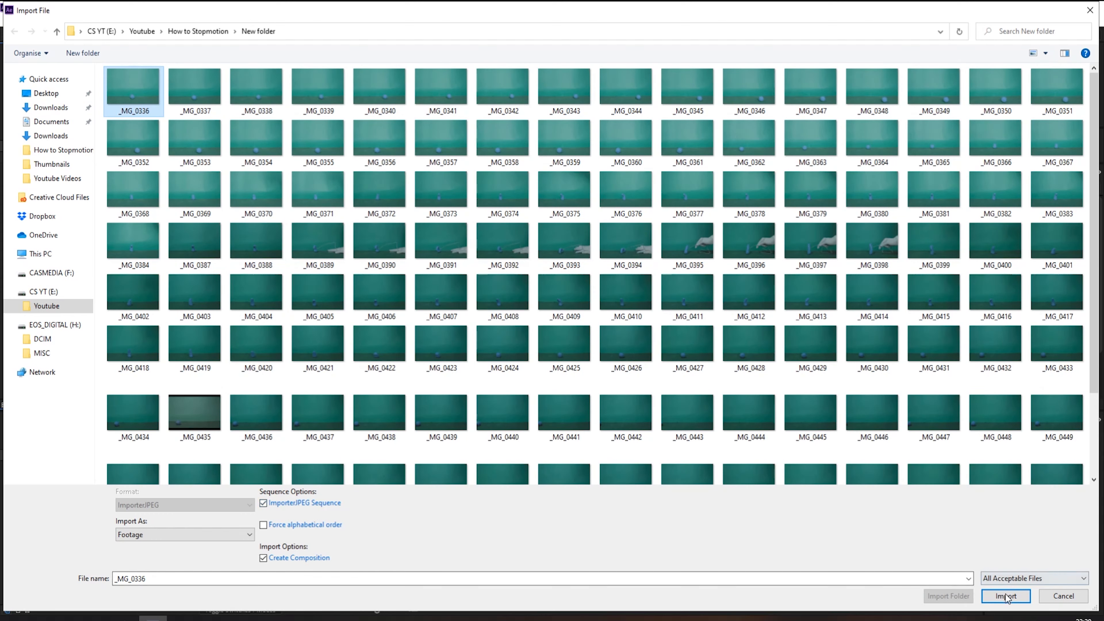
click(1005, 596)
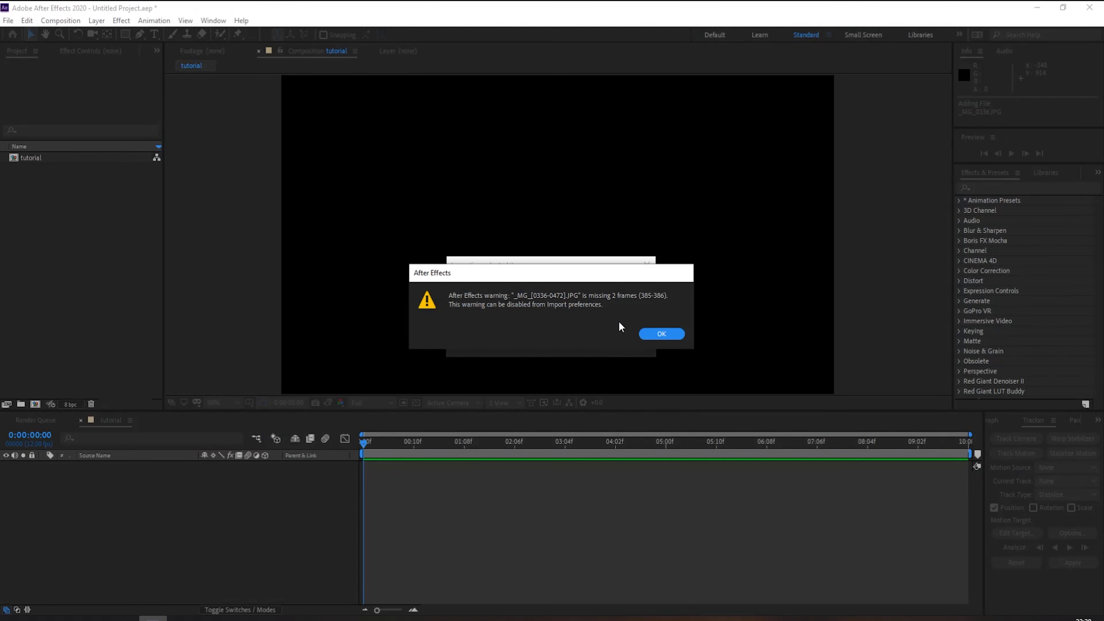
mouse_move(570, 308)
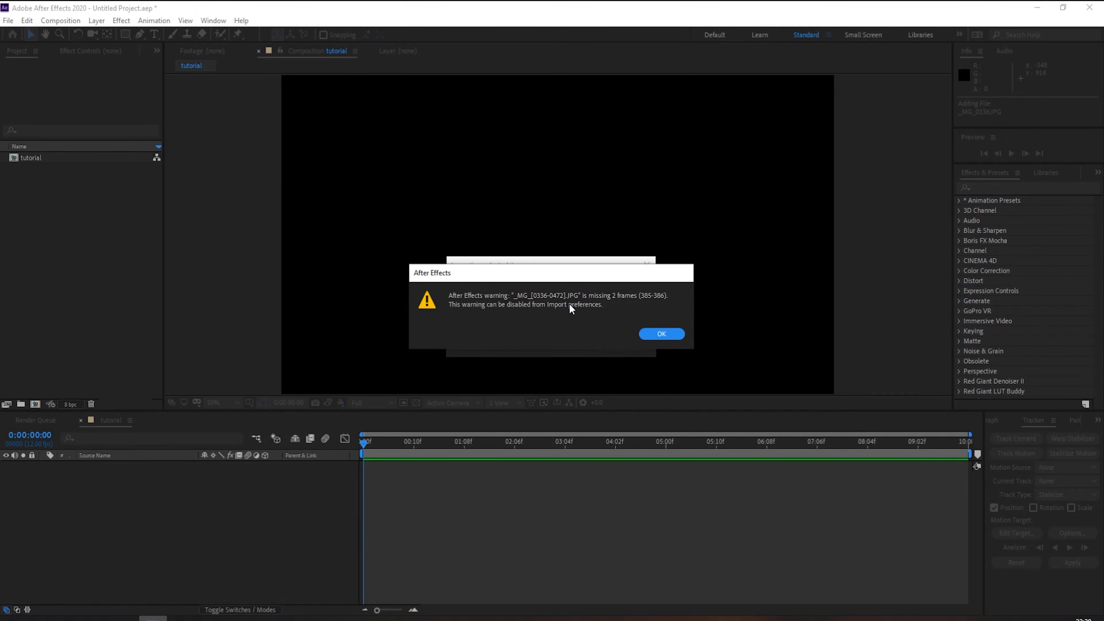
mouse_move(618, 310)
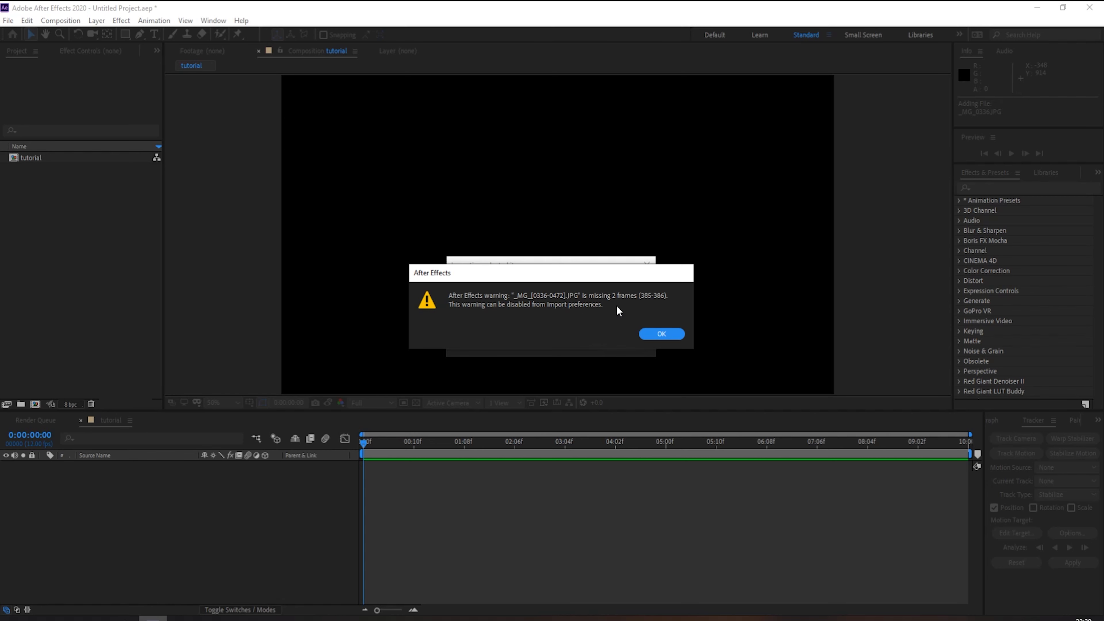
click(661, 333)
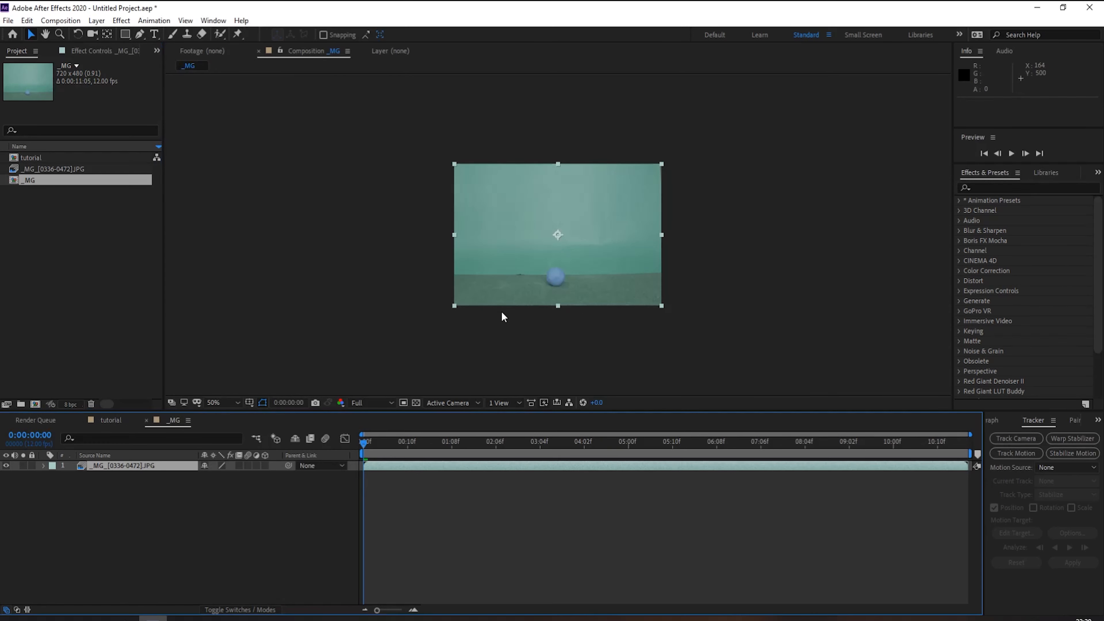
mouse_move(400, 468)
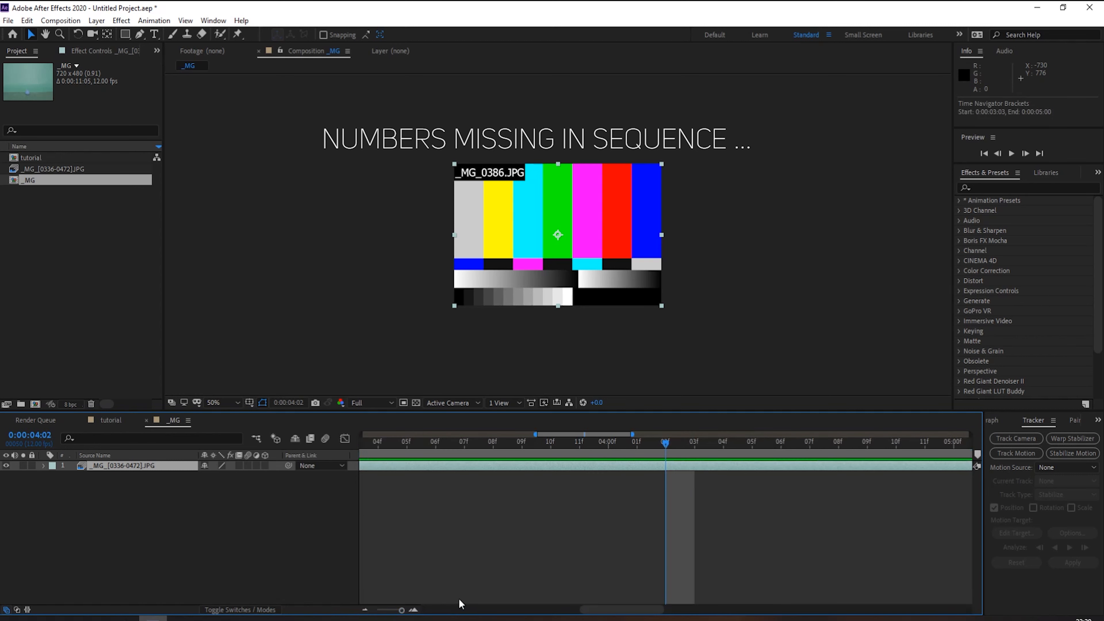
mouse_move(601, 566)
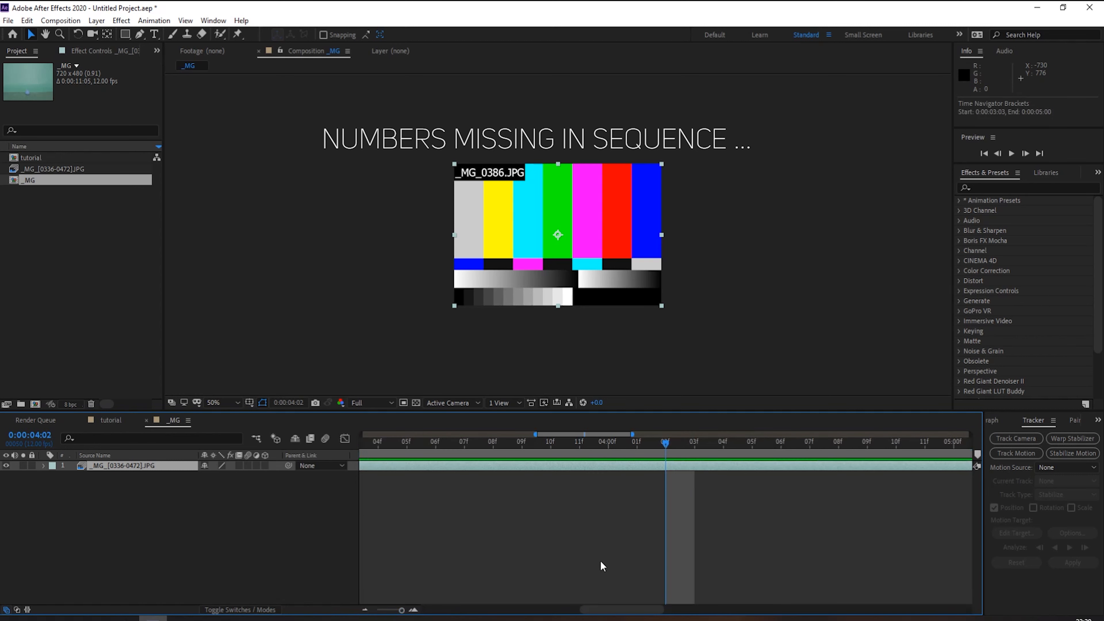
mouse_move(665, 445)
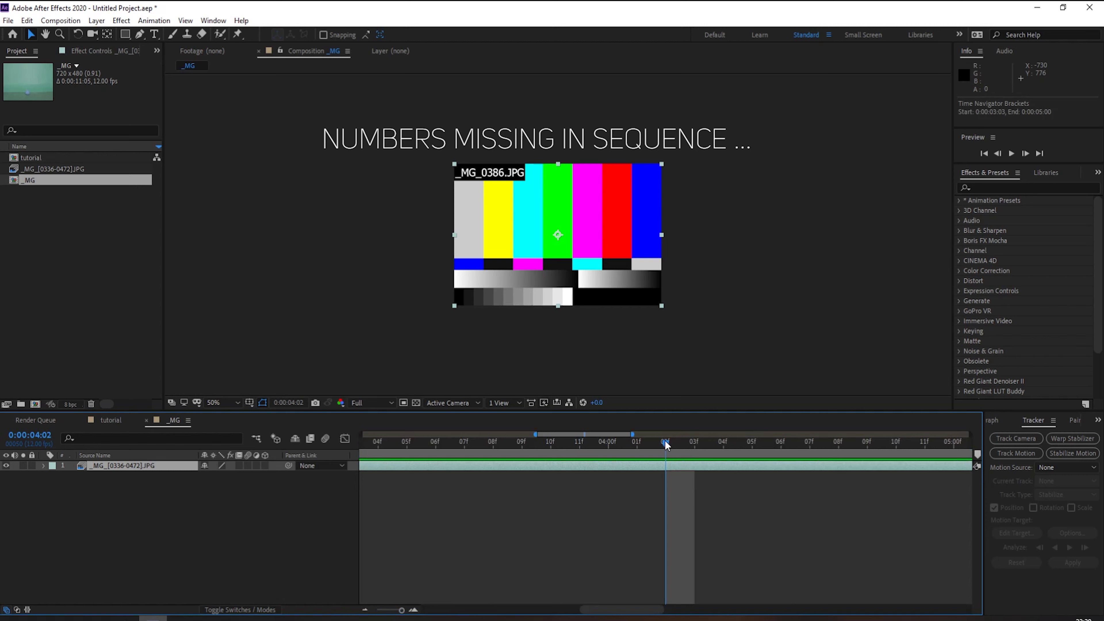
Scrub the _MG composition to locate the missing-frame placeholder around the hand frame for splitting.
click(636, 442)
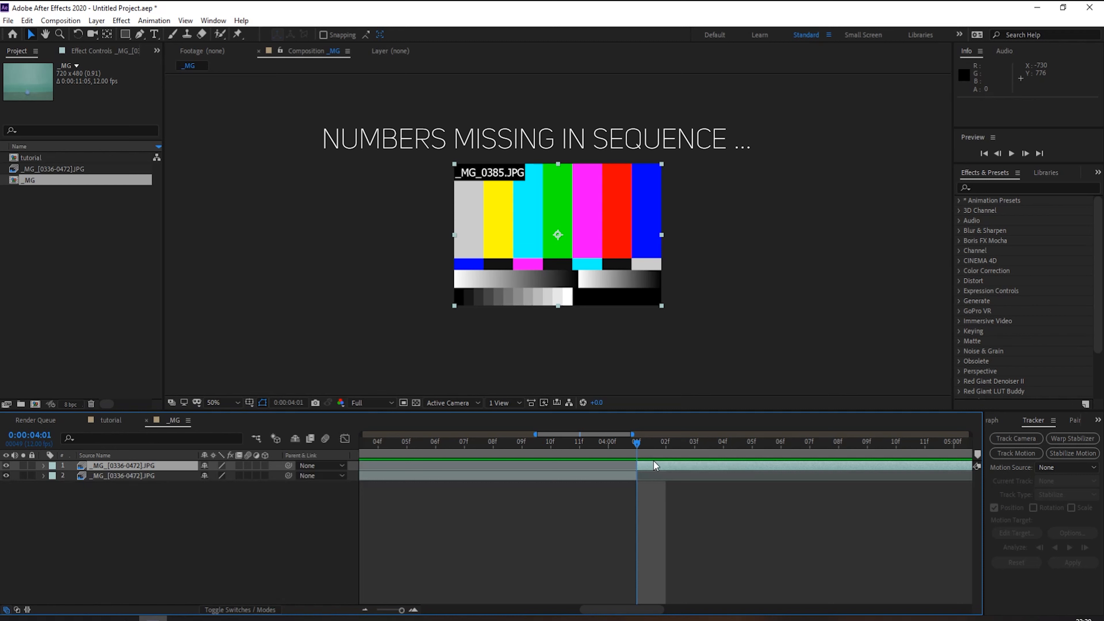
mouse_move(644, 450)
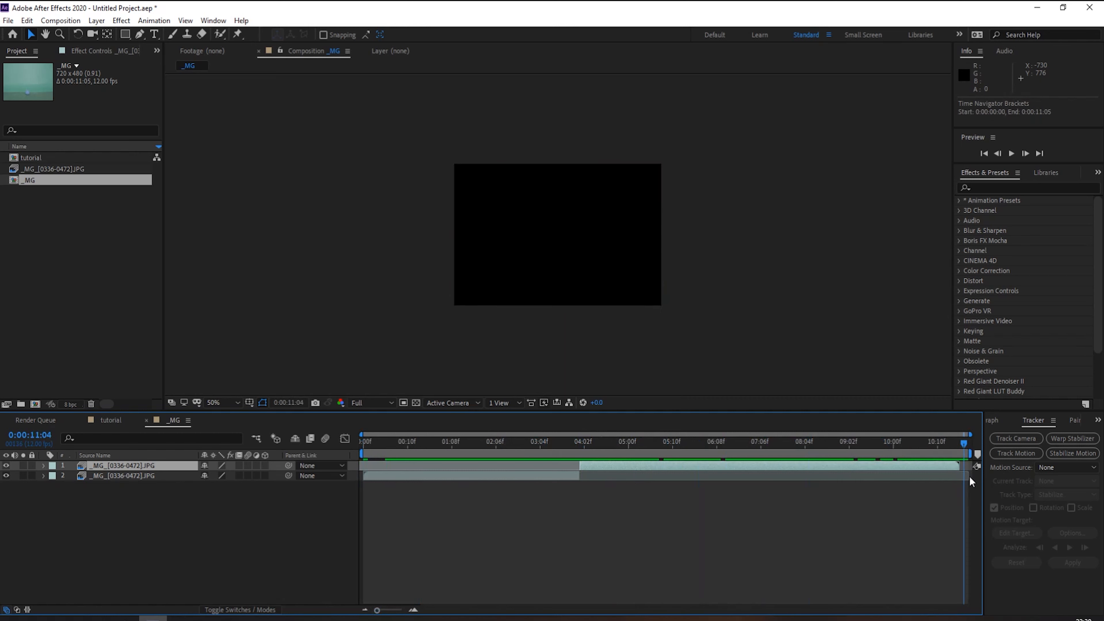
click(500, 441)
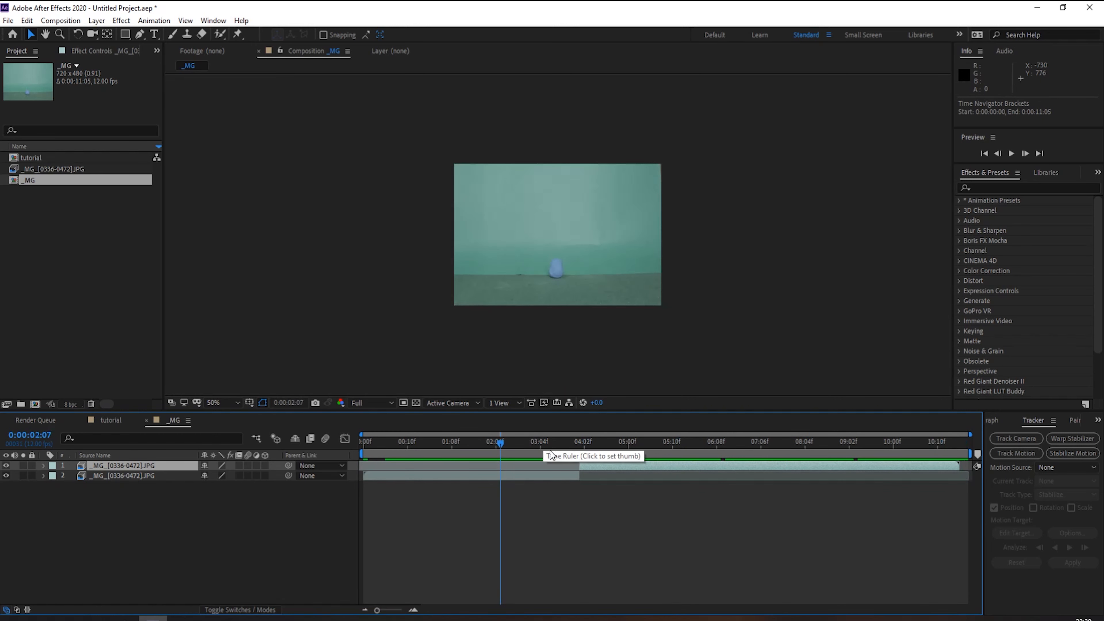
click(619, 442)
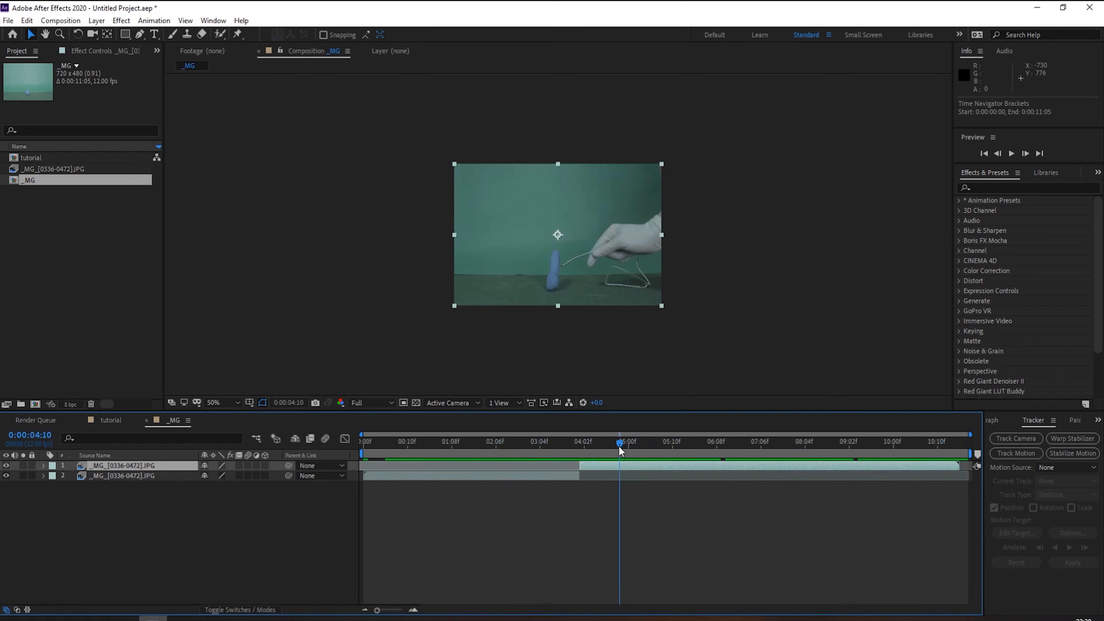
mouse_move(564, 272)
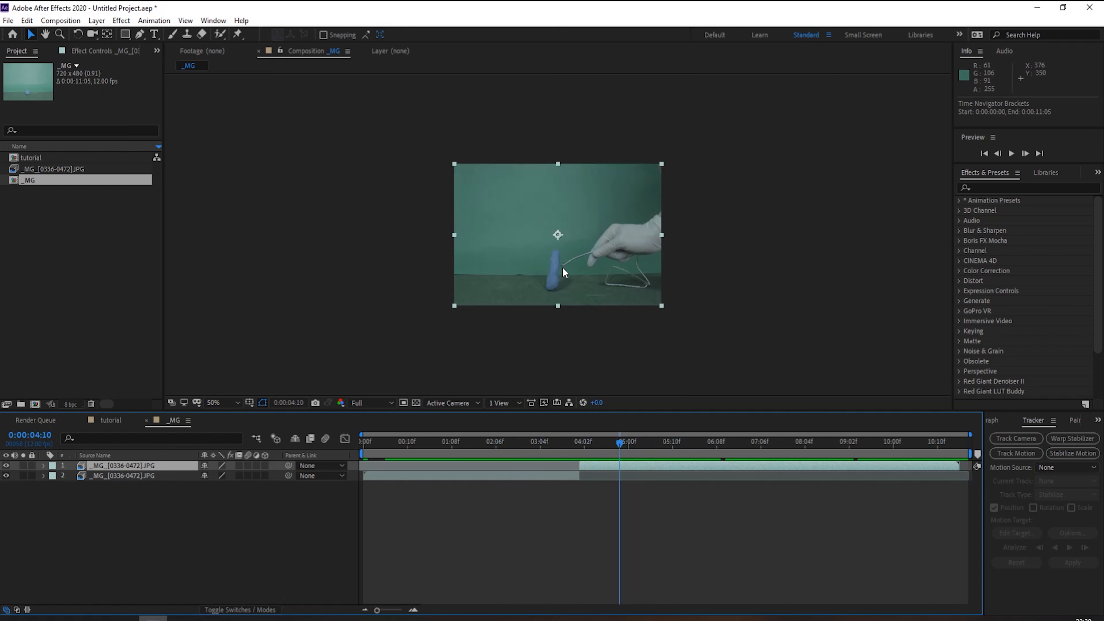
mouse_move(589, 276)
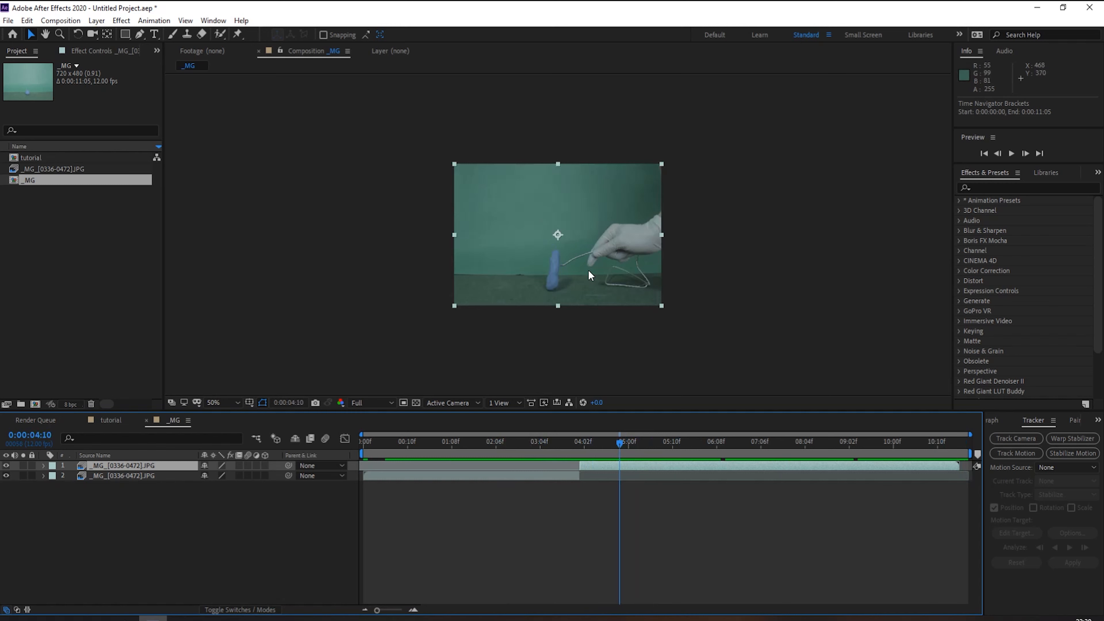
mouse_move(586, 279)
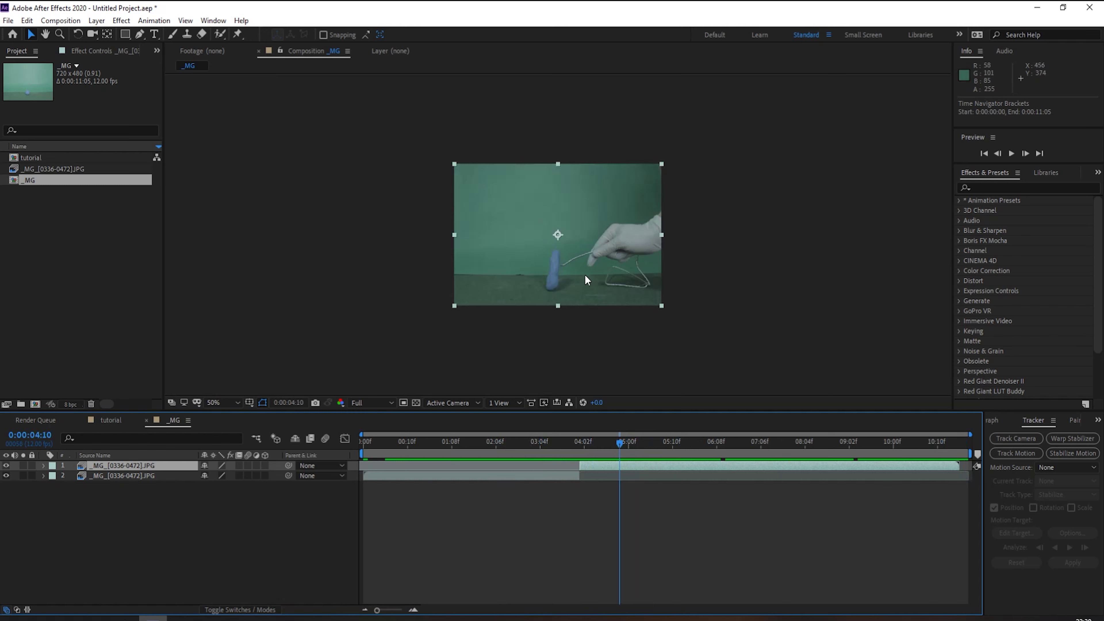
mouse_move(562, 297)
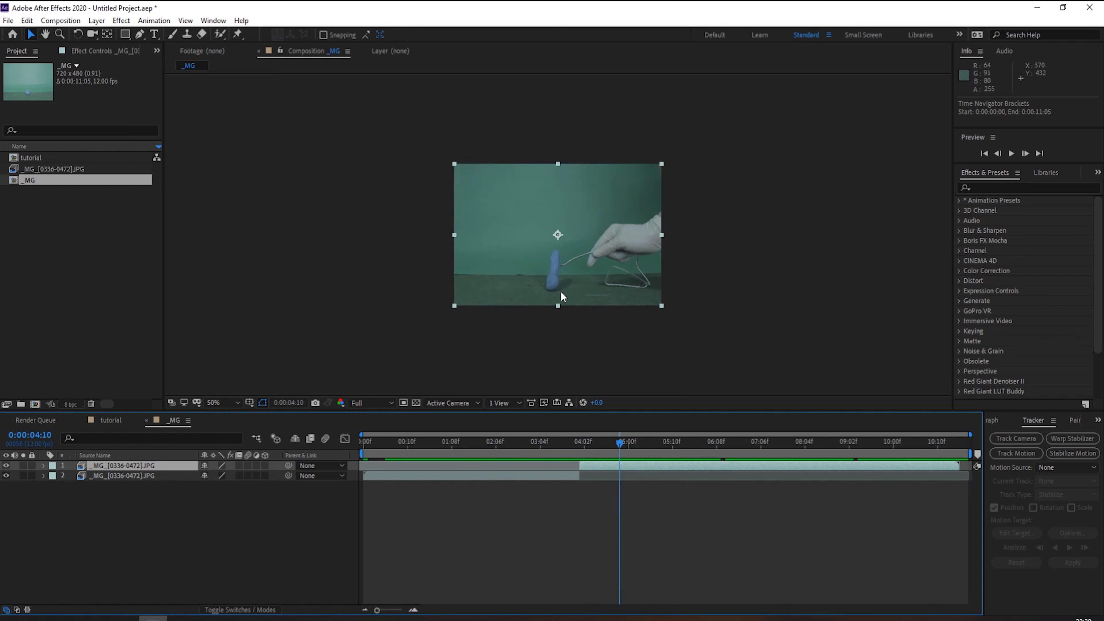
mouse_move(557, 224)
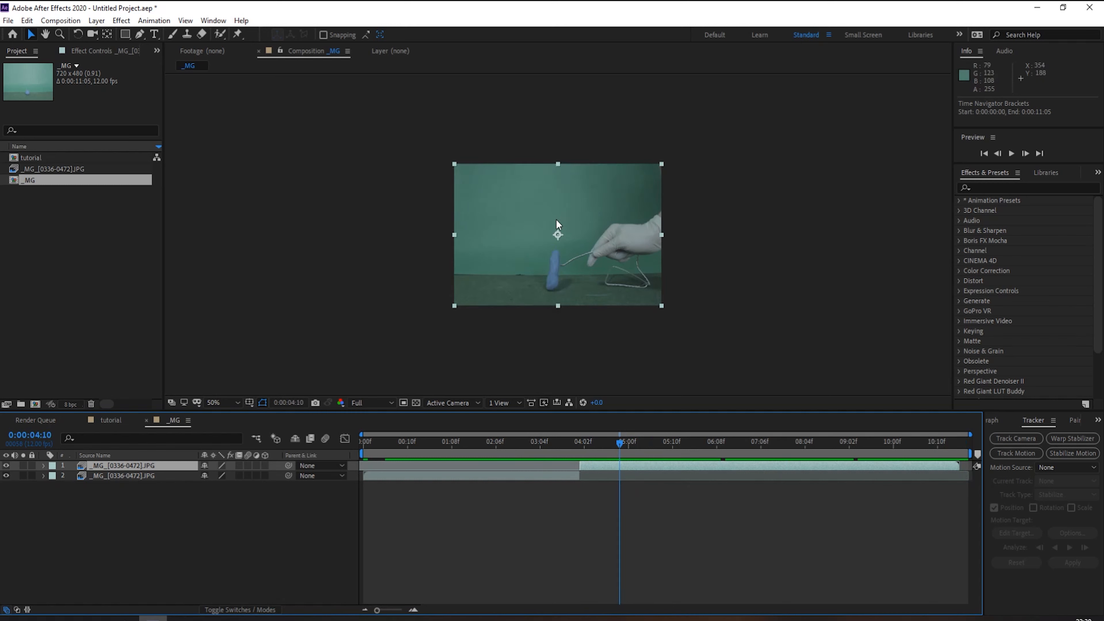
mouse_move(450, 204)
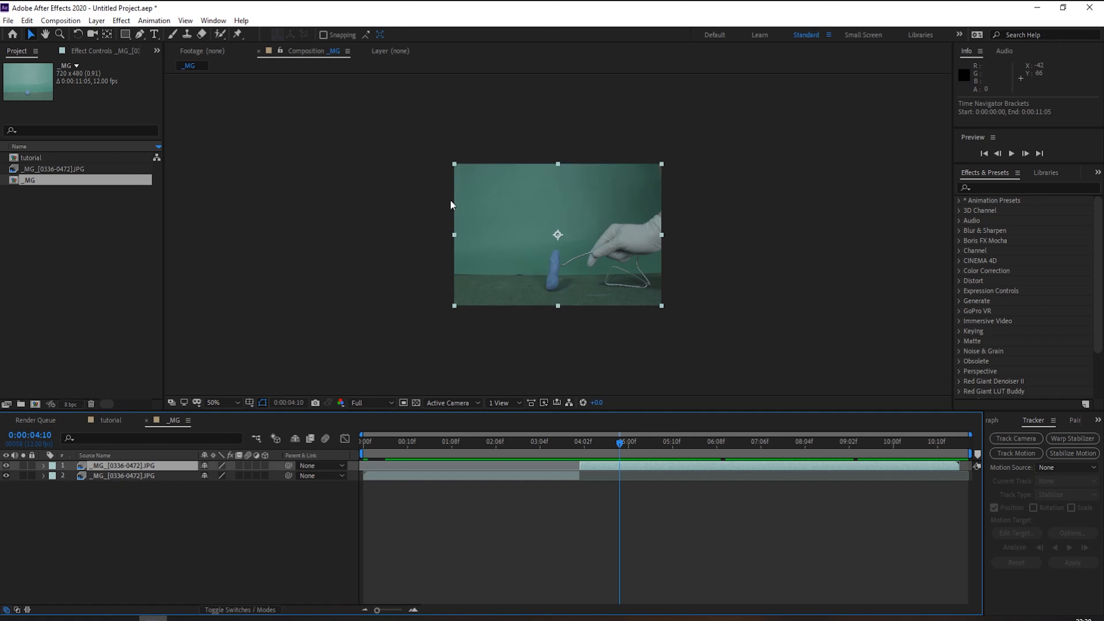
mouse_move(618, 419)
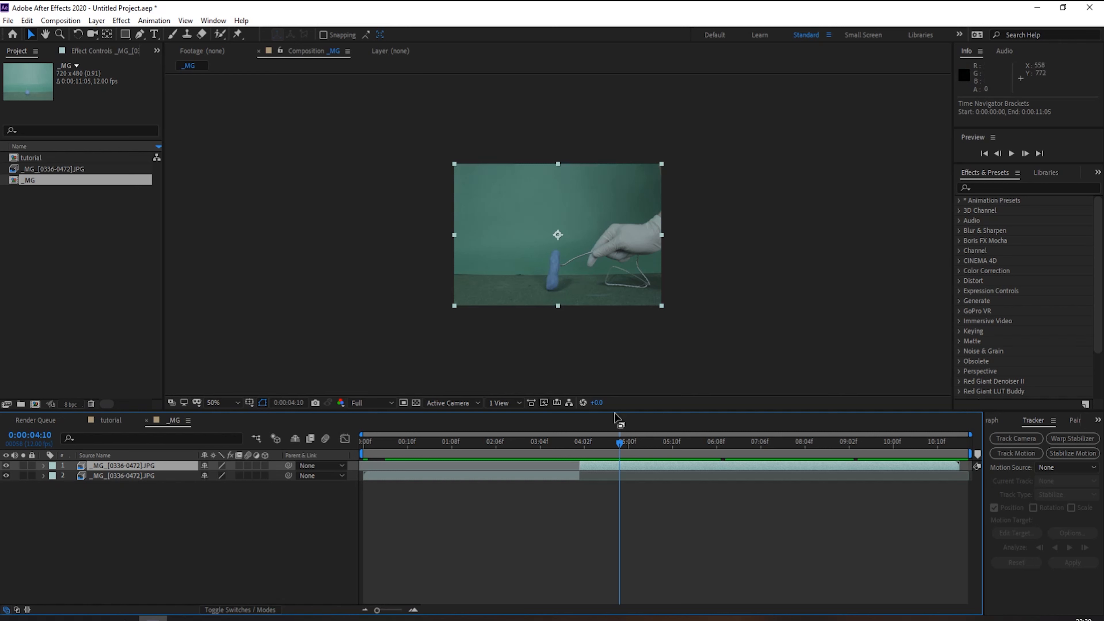
mouse_move(182, 506)
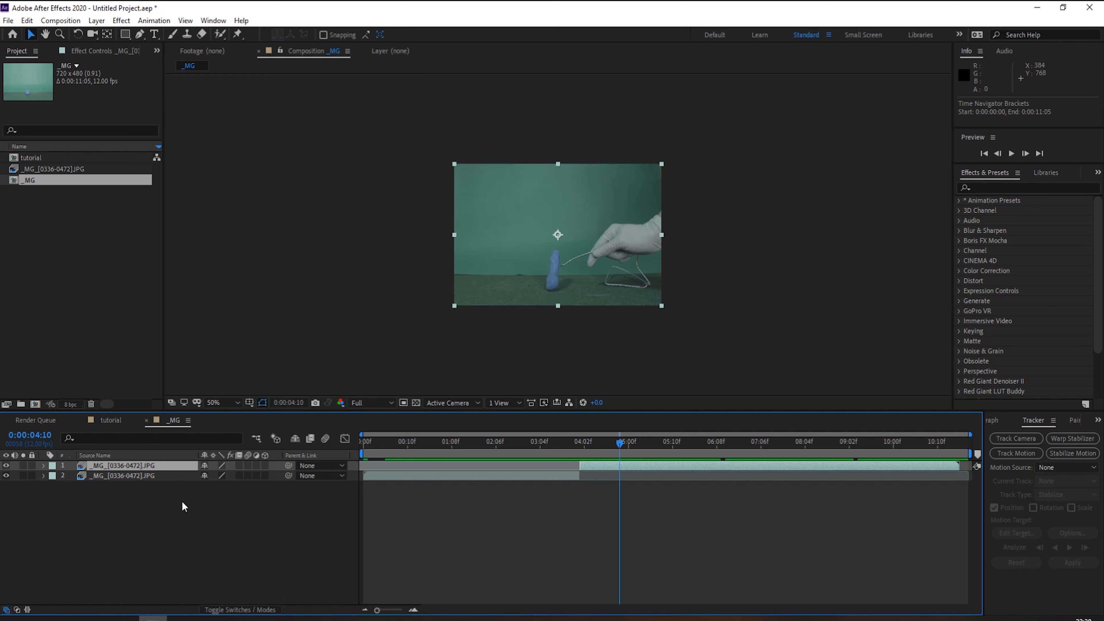
mouse_move(60, 220)
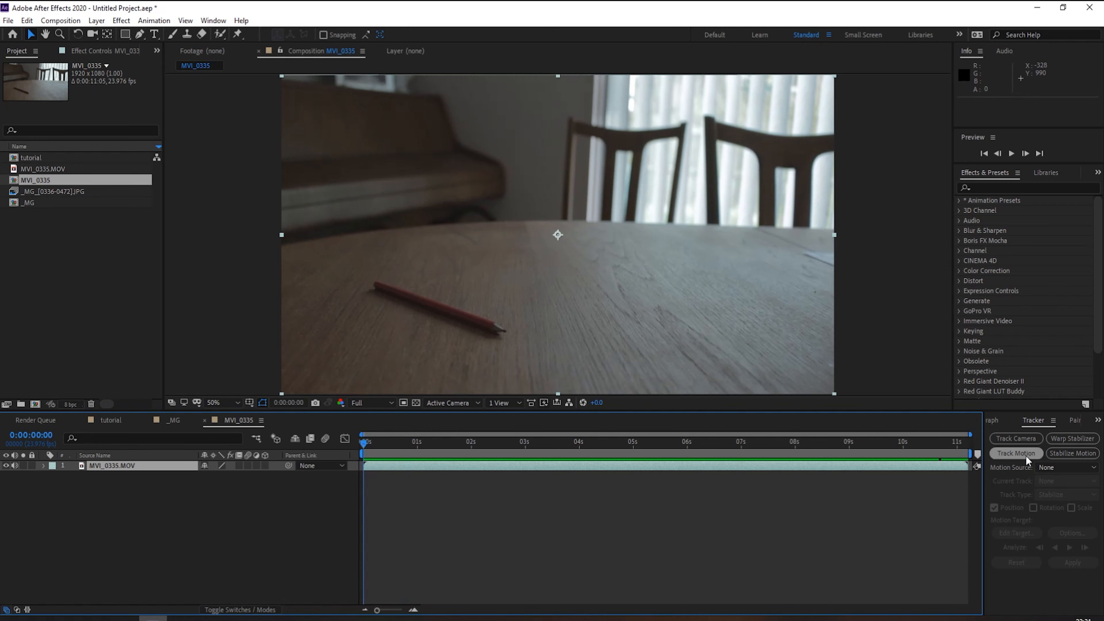
Run a two-point motion track with rotation on the tabletop forward through the MVI_0335 clip.
click(1016, 452)
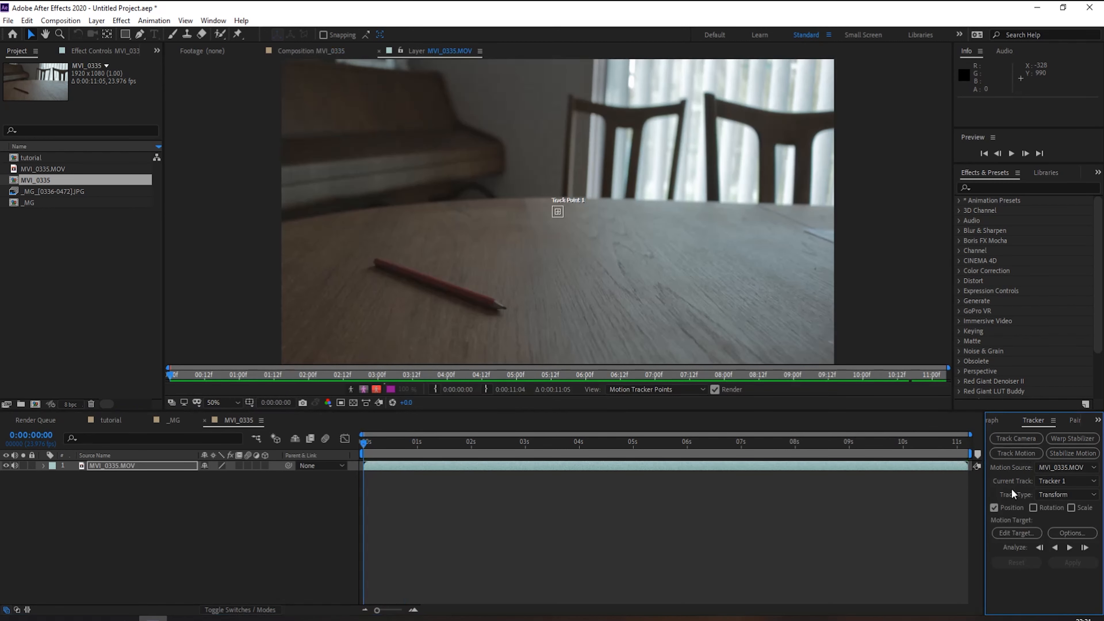
click(1032, 507)
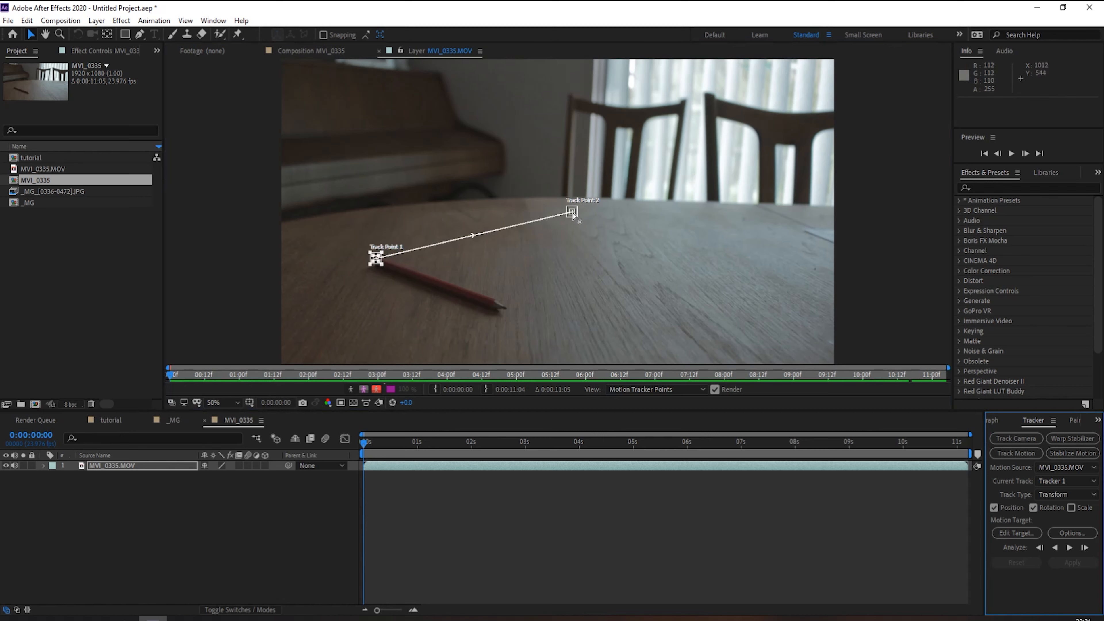
mouse_move(573, 215)
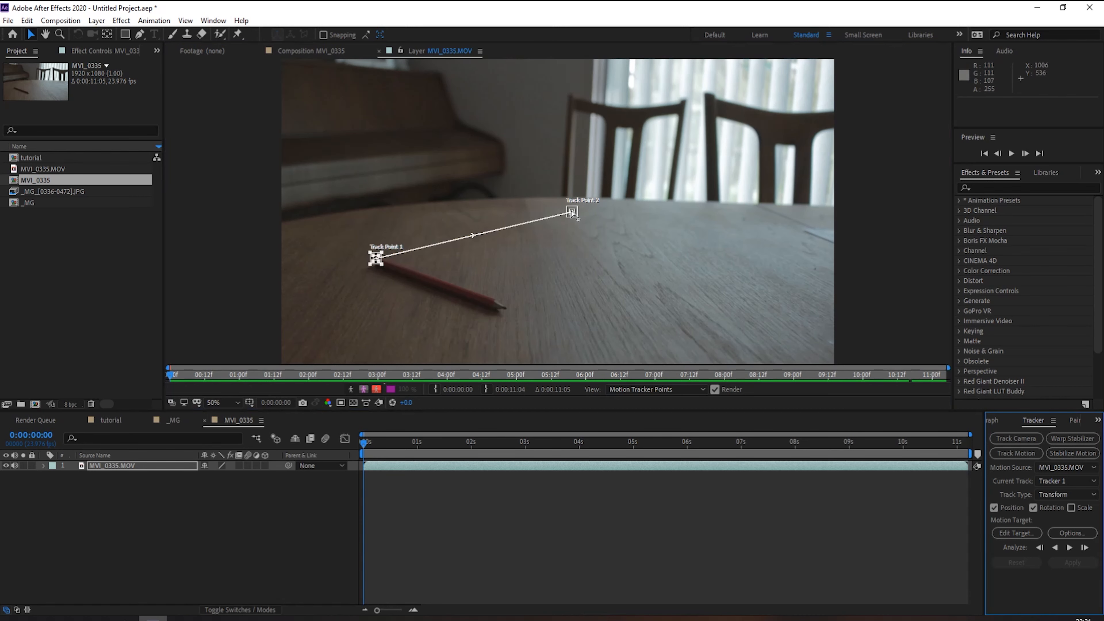
click(1055, 547)
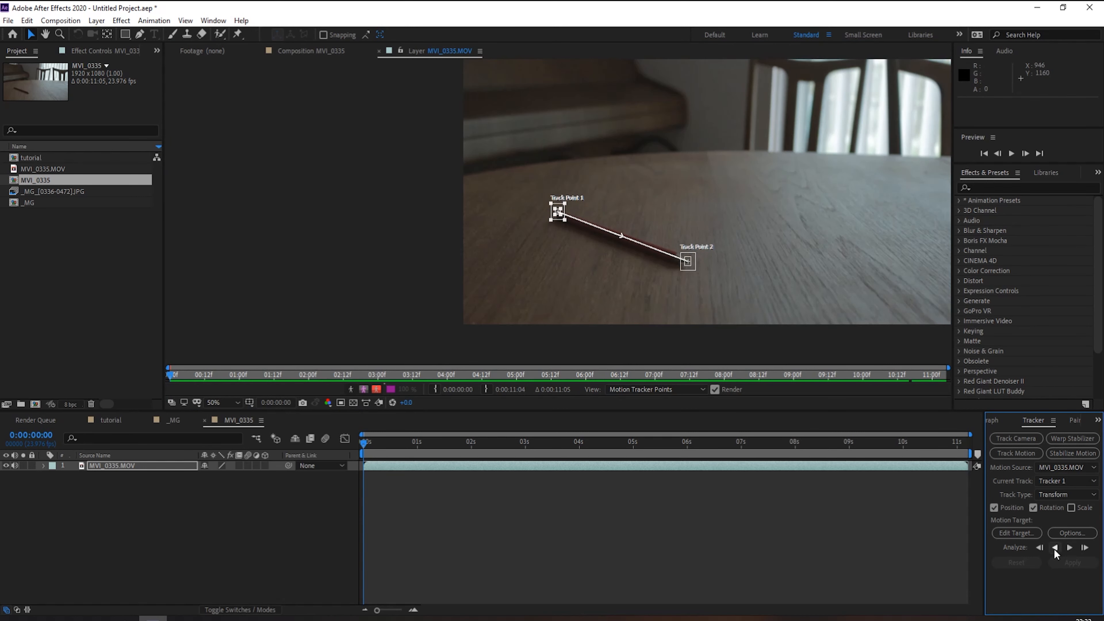
click(1085, 549)
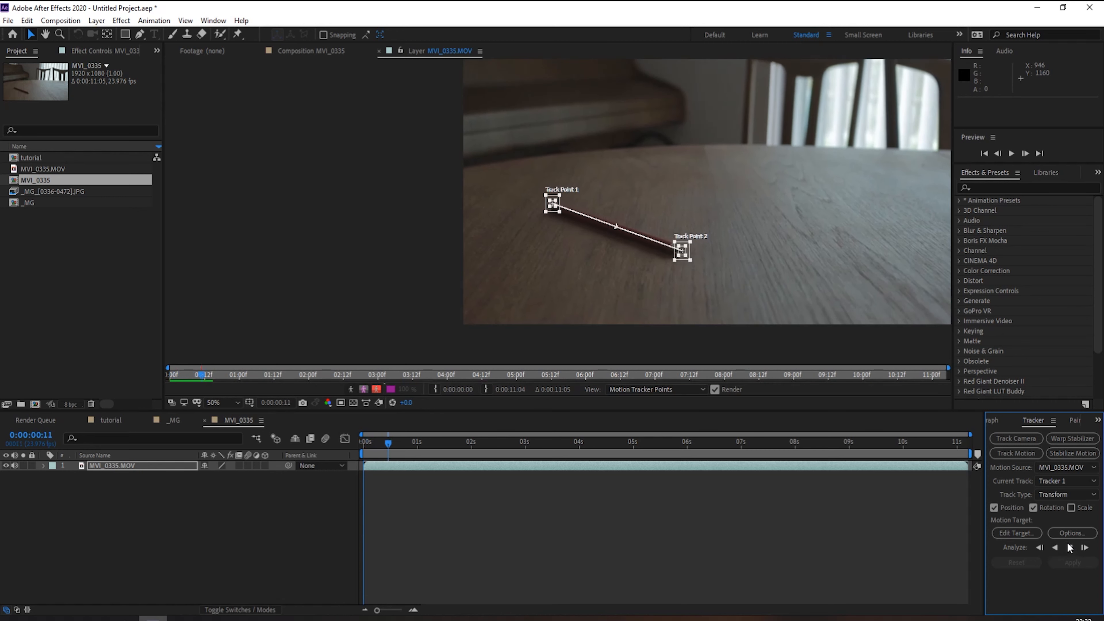
click(1086, 546)
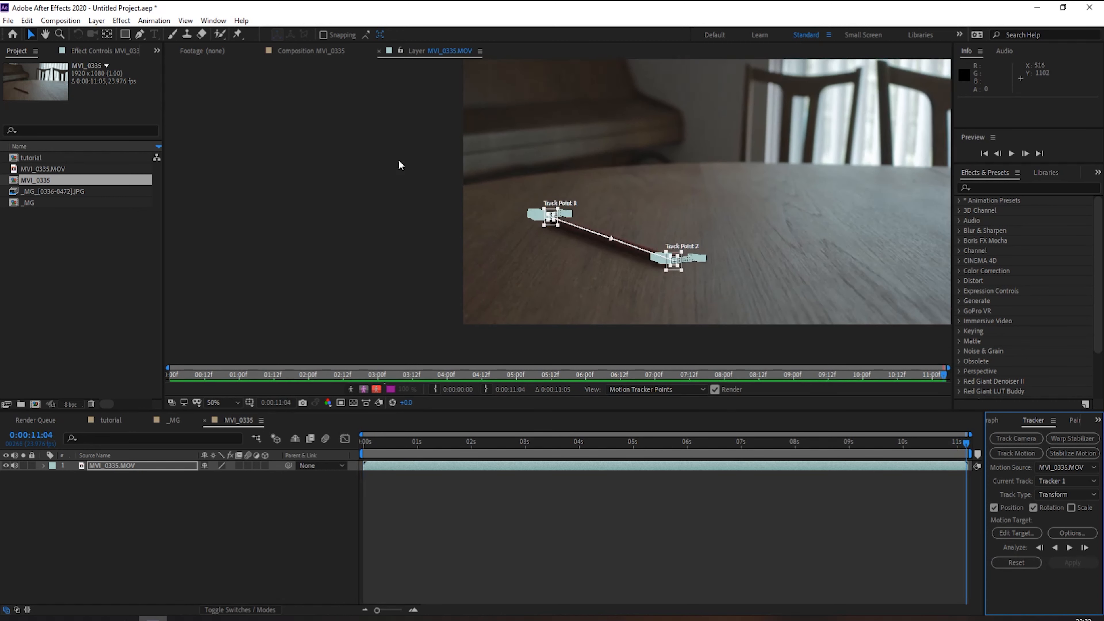
mouse_move(914, 459)
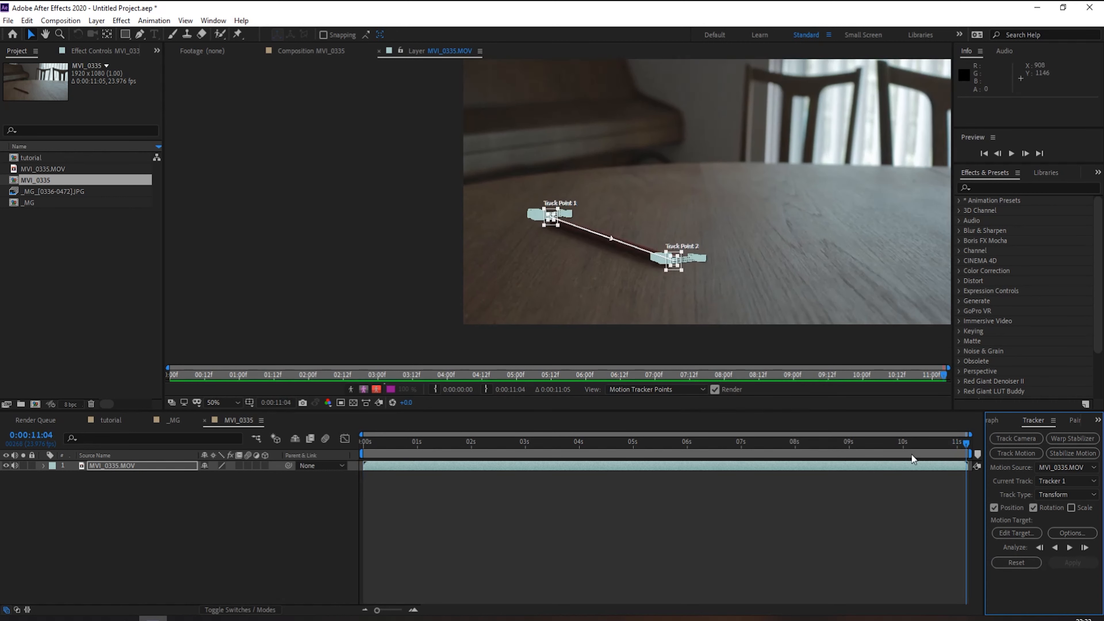
Create Null 1 and apply the tracked motion to it on both X and Y axes.
click(97, 20)
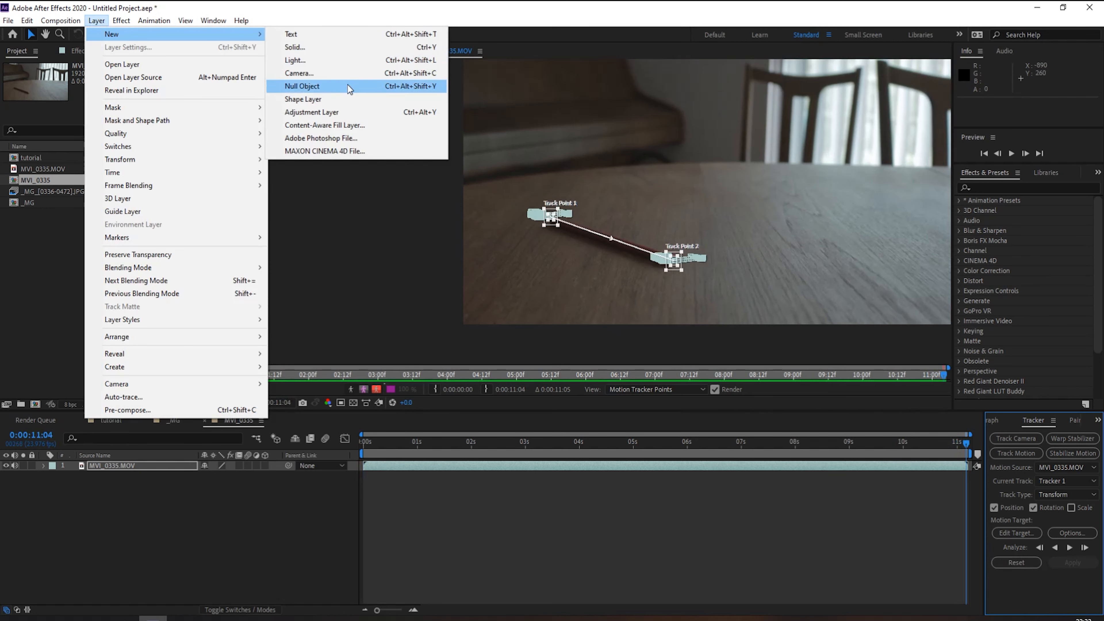
click(302, 85)
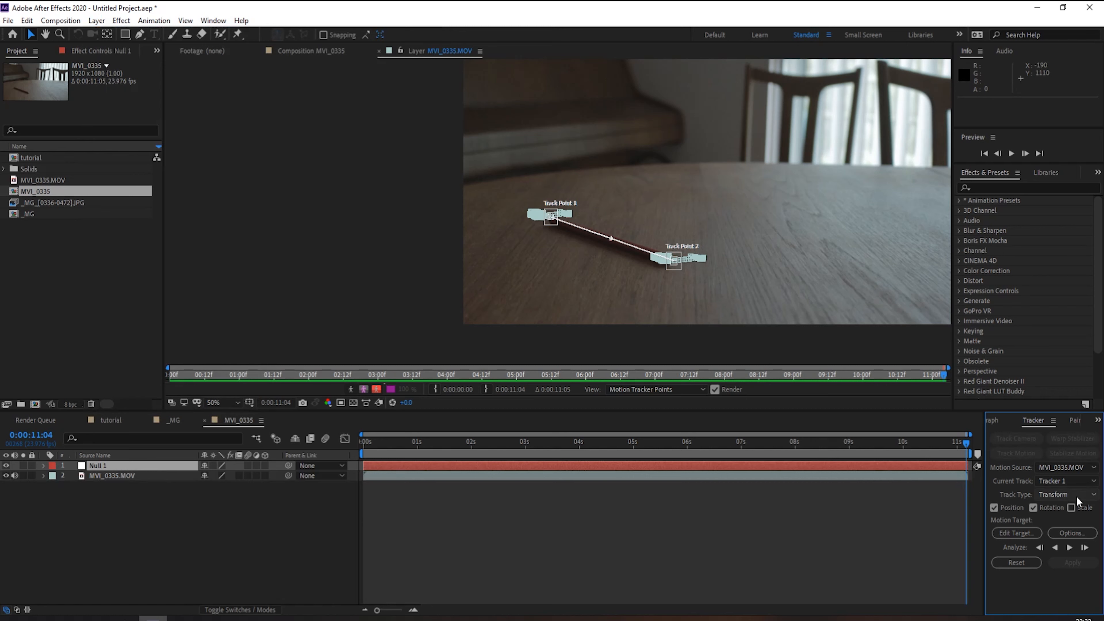
click(1016, 533)
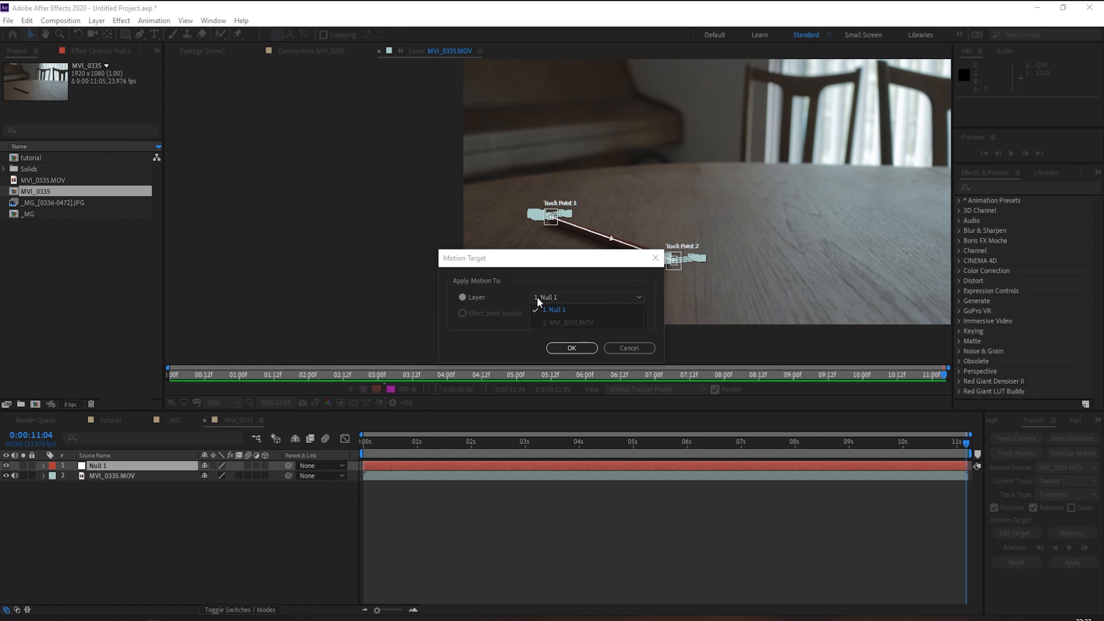
click(570, 347)
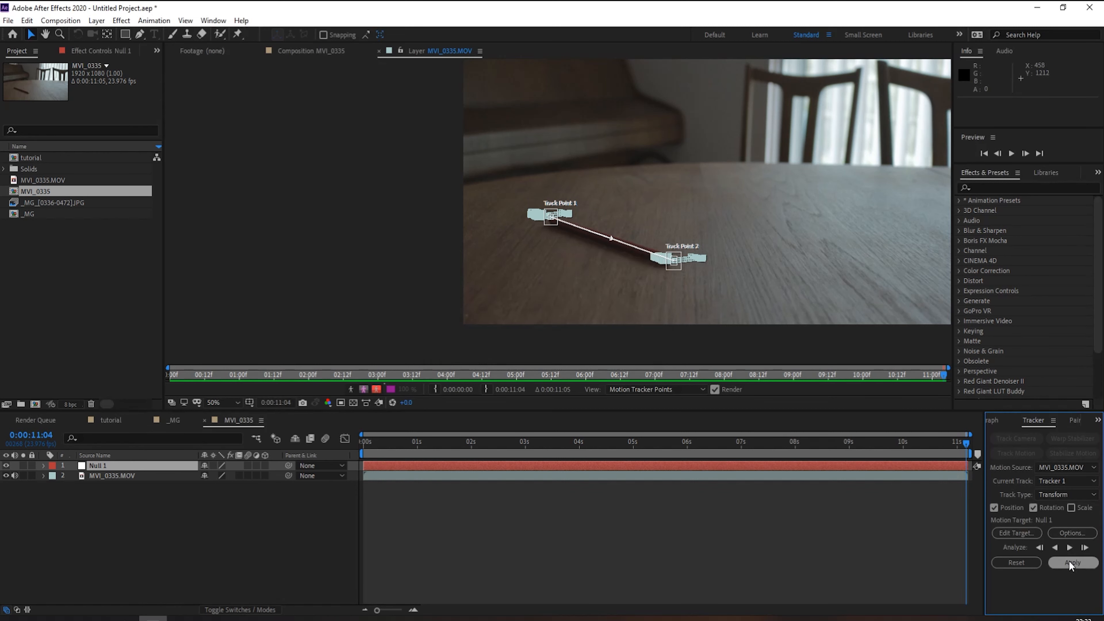
click(1071, 562)
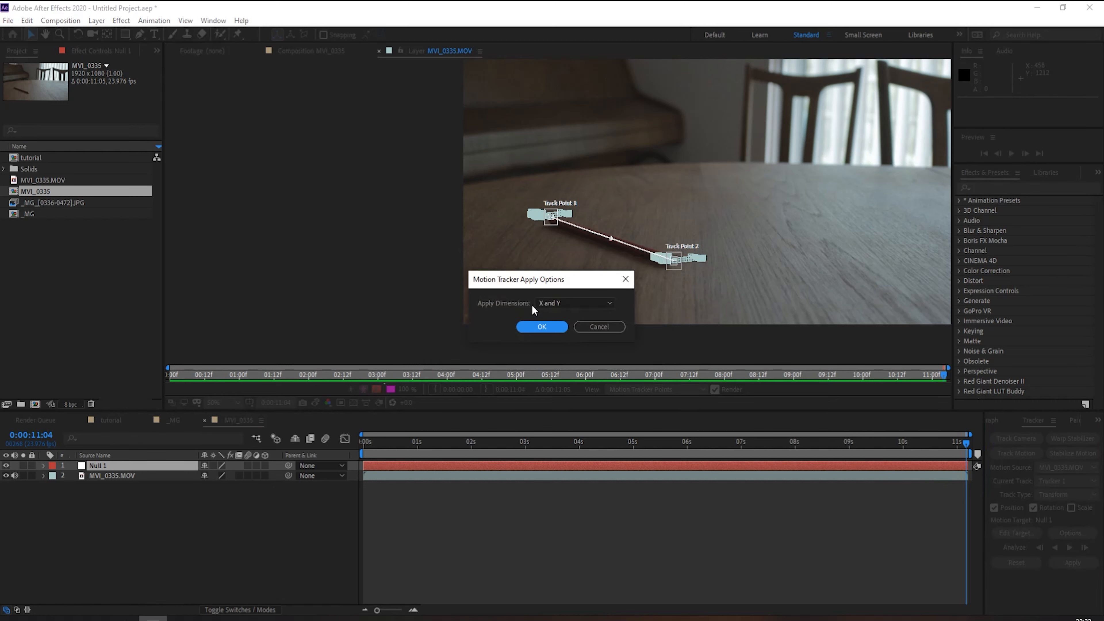
mouse_move(555, 328)
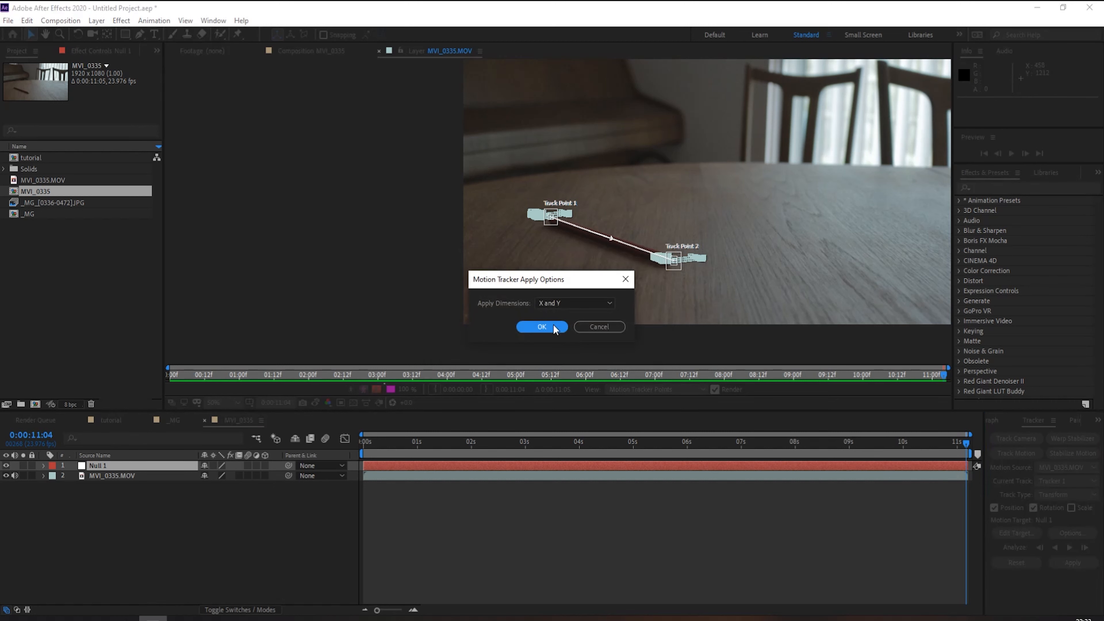
click(542, 327)
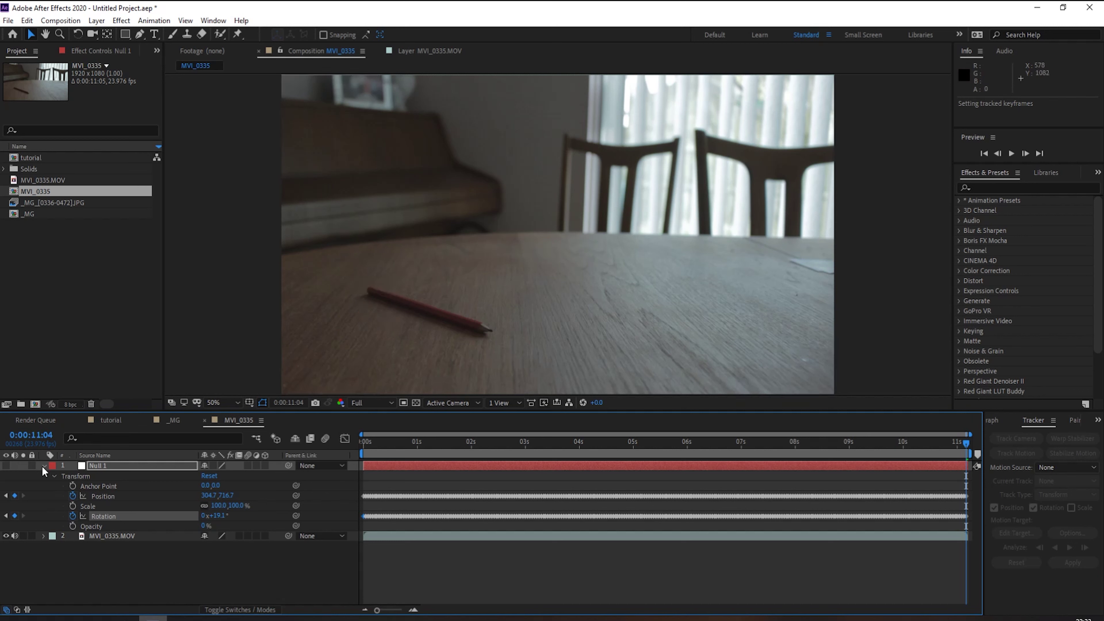
Collapse Null 1 and drop the _MG stop-motion comp as a layer above the table footage.
click(54, 475)
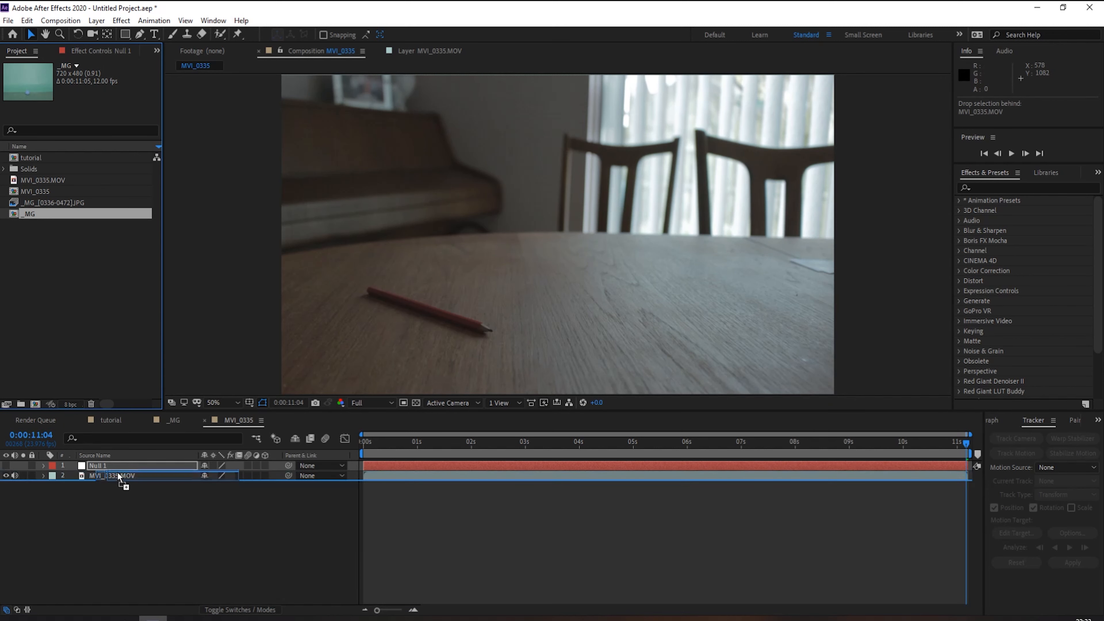
click(97, 465)
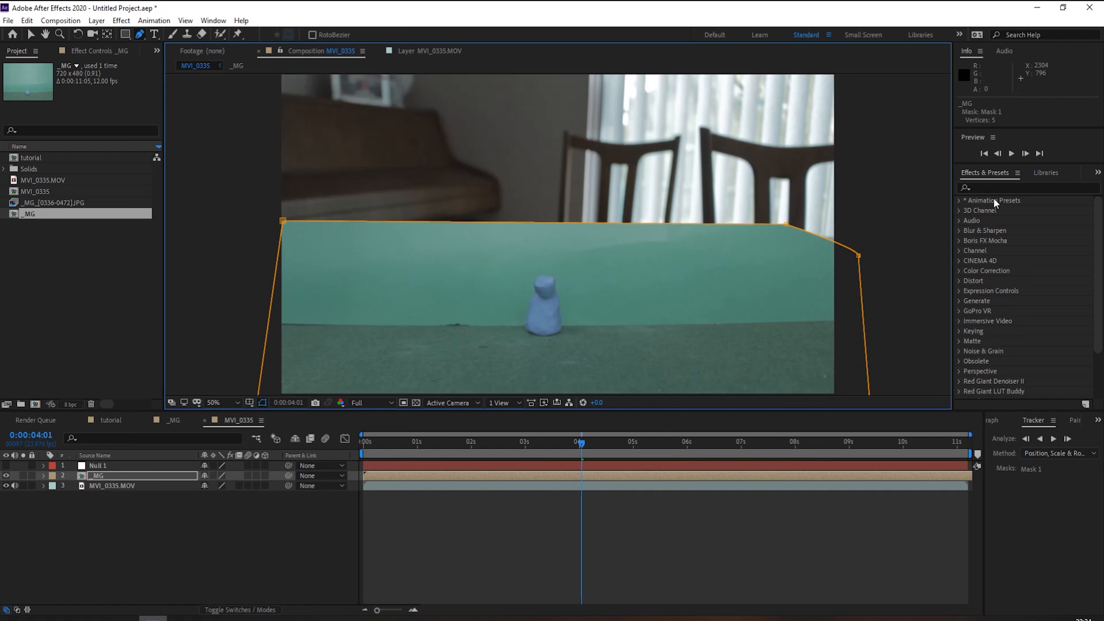
Apply Keylight to the stop-motion layer, sample the green backdrop and raise Screen Gain to about 113.
click(1021, 188)
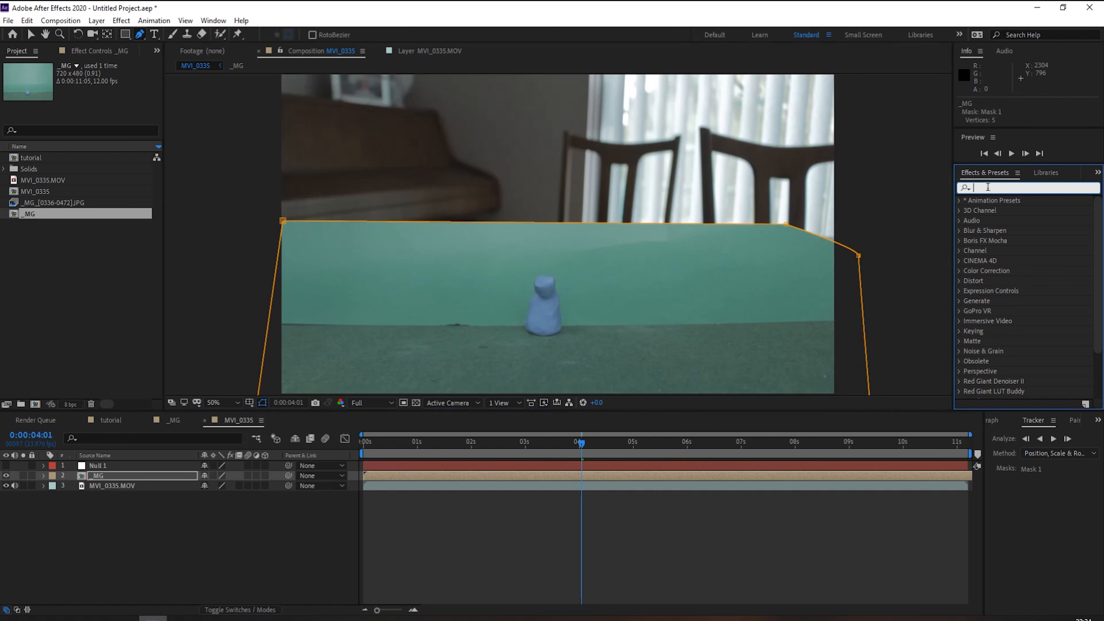
text(key)
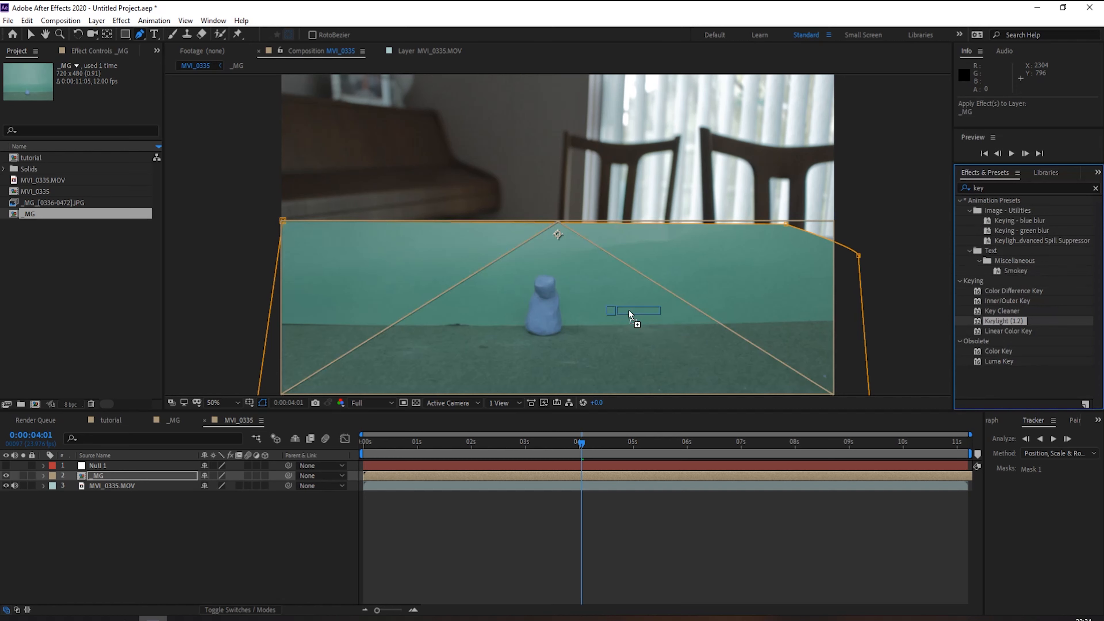
double_click(1004, 320)
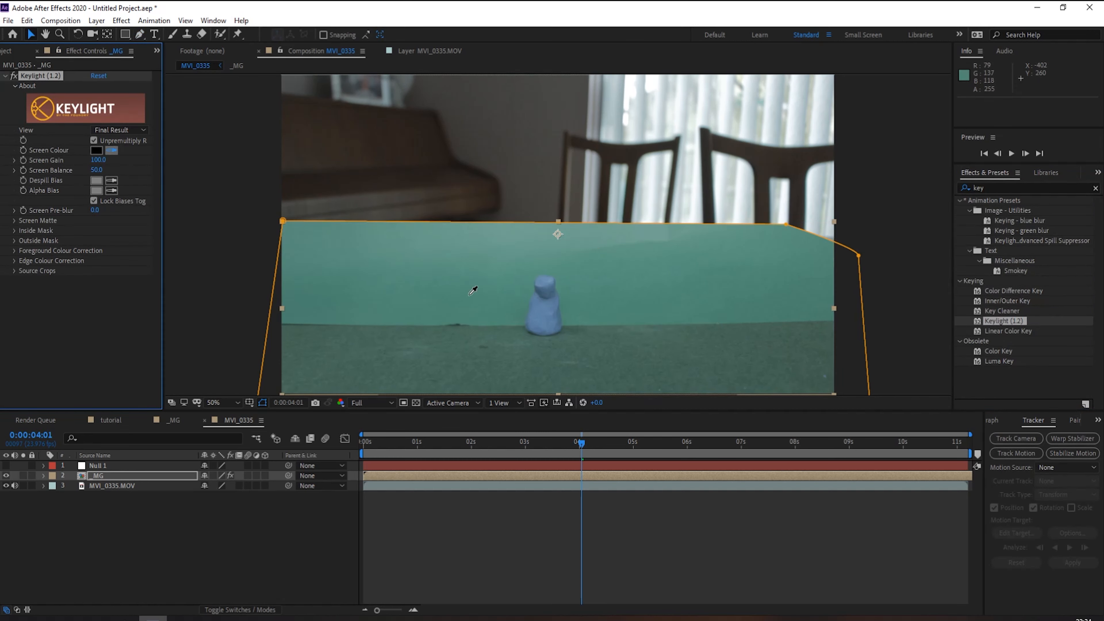
mouse_move(505, 322)
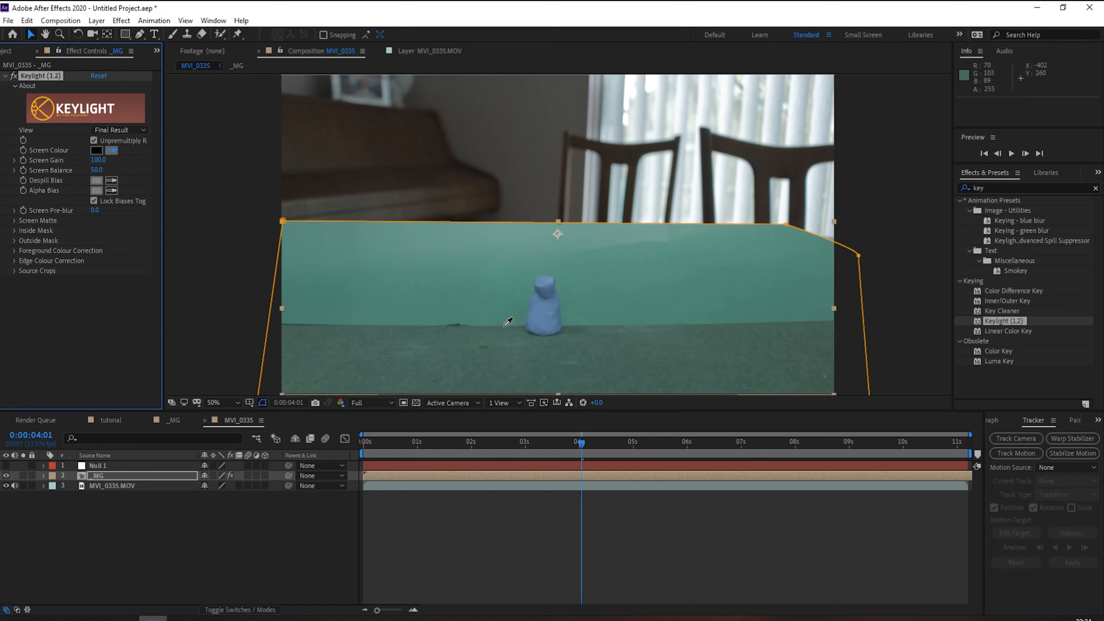
click(97, 150)
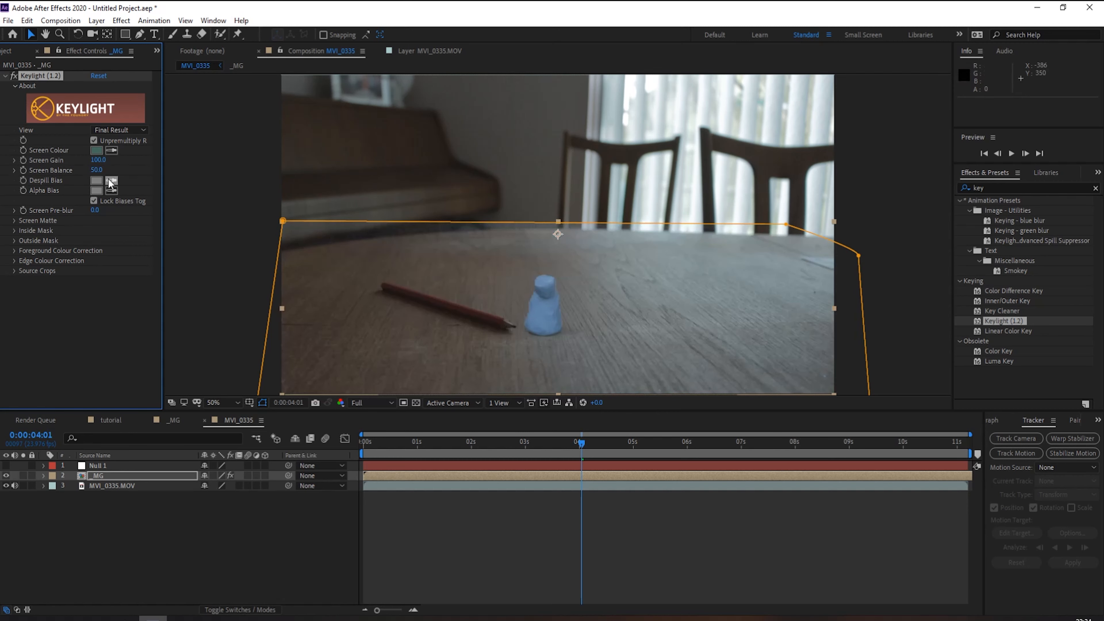
mouse_move(538, 303)
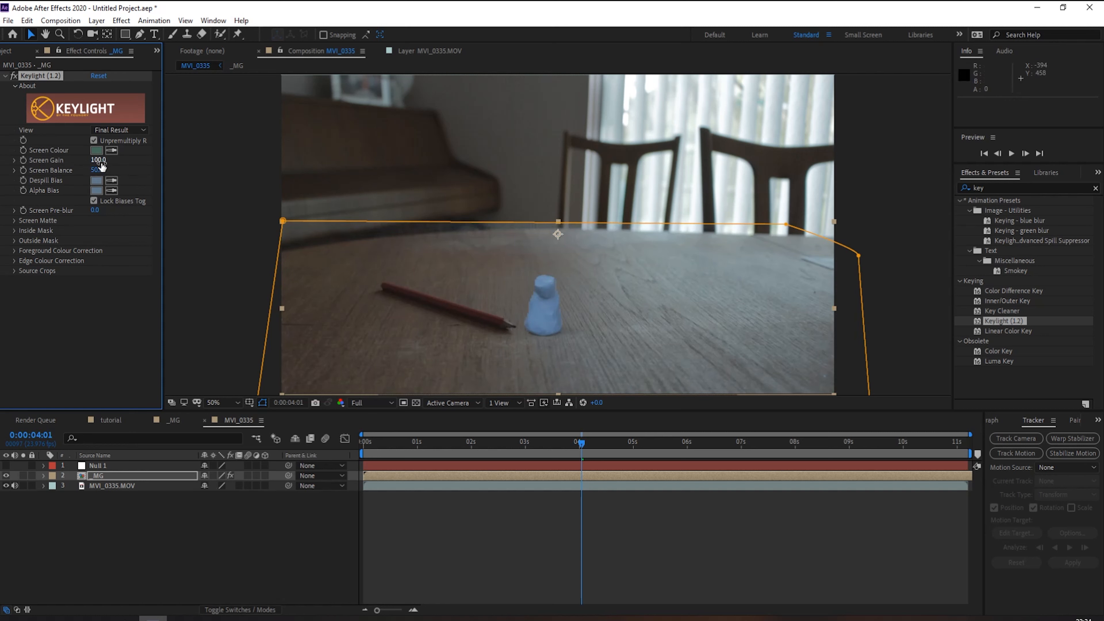
drag(98, 160, 103, 160)
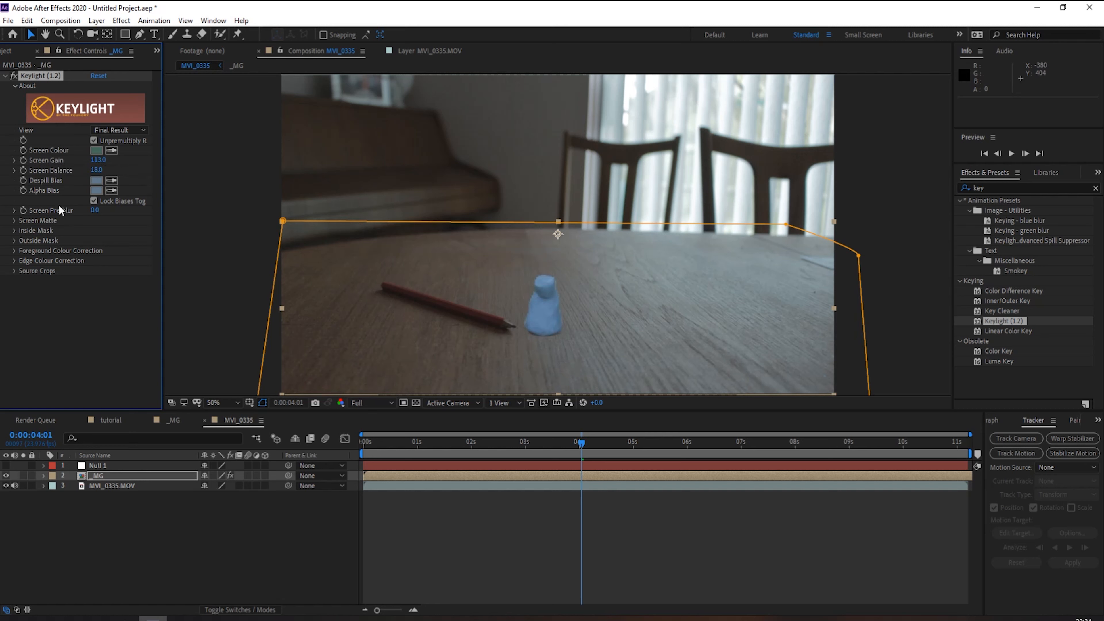
mouse_move(16, 224)
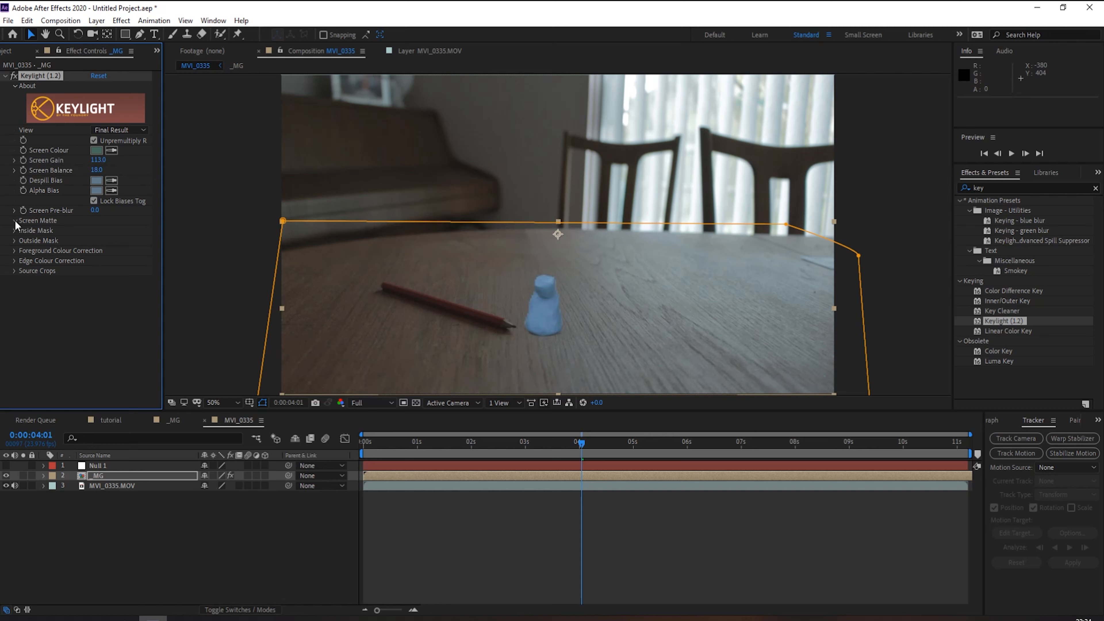
Refine the screen matte with Balance 18, Clip Black 1 and Softness 3.8, checking earlier frames.
click(14, 220)
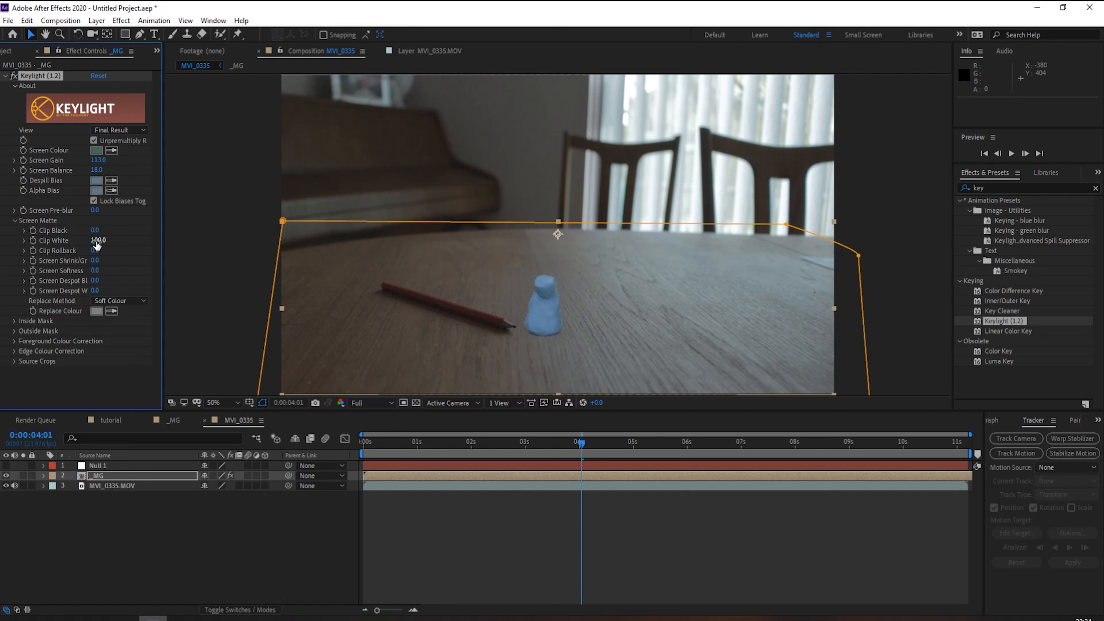
drag(98, 241, 105, 240)
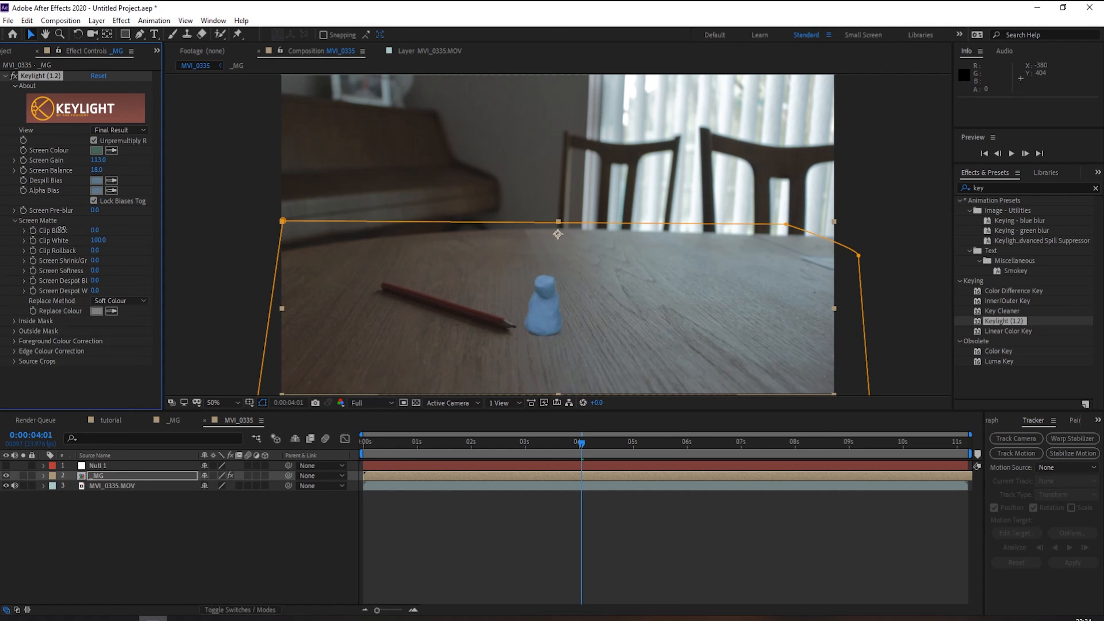
click(95, 229)
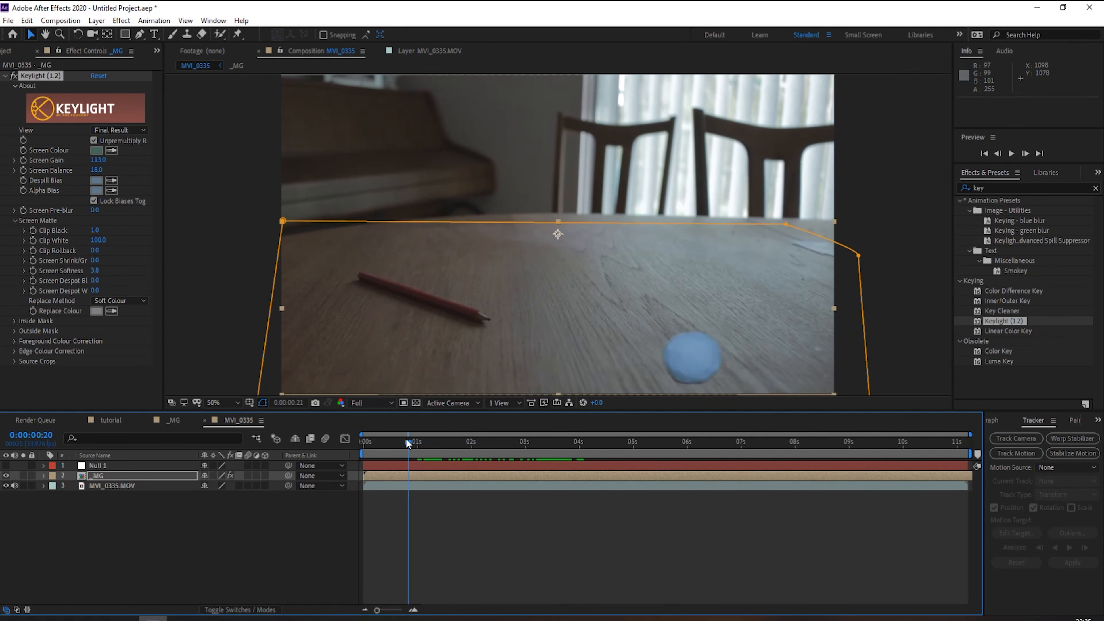
click(548, 442)
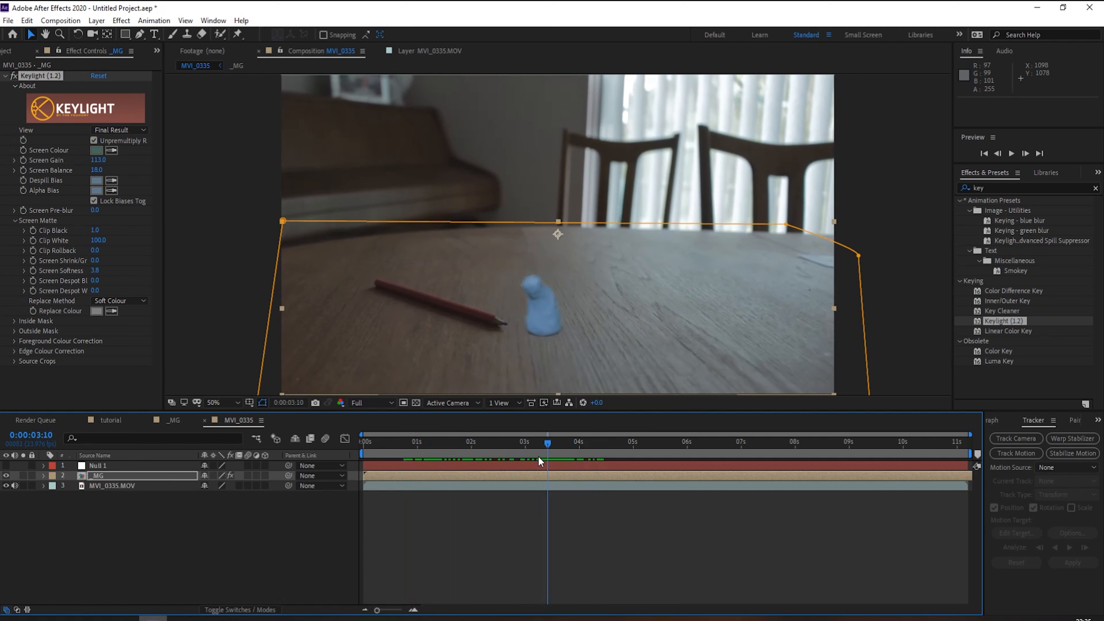
click(731, 459)
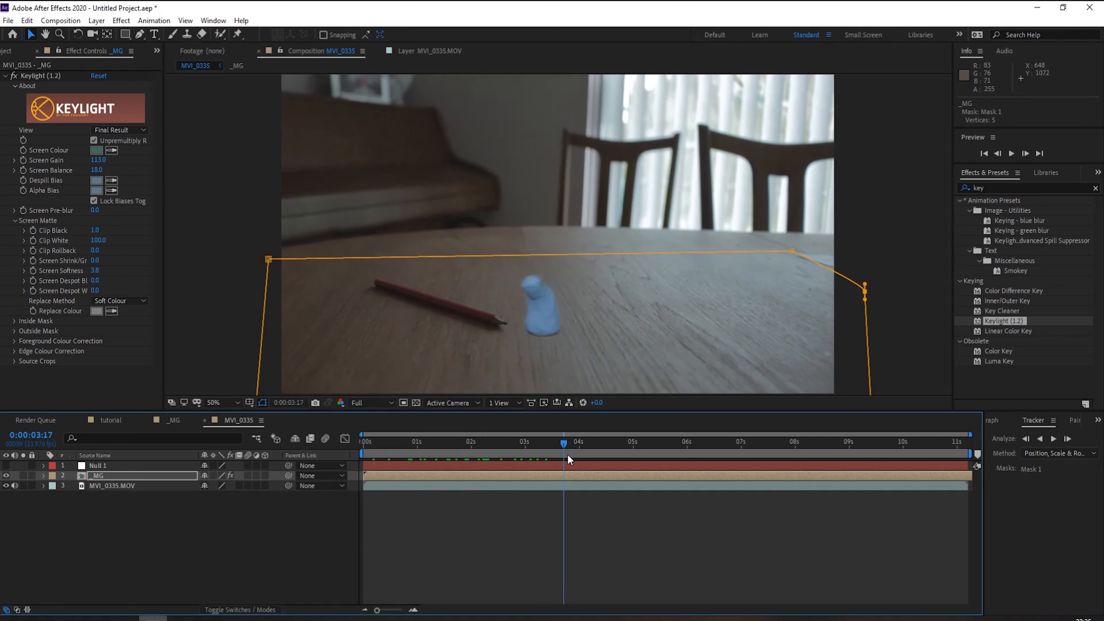
Tune Key Cleaner and Inner/Outer Key on the _MG layer and parent it to Null 1, reviewing from the clip start.
click(715, 441)
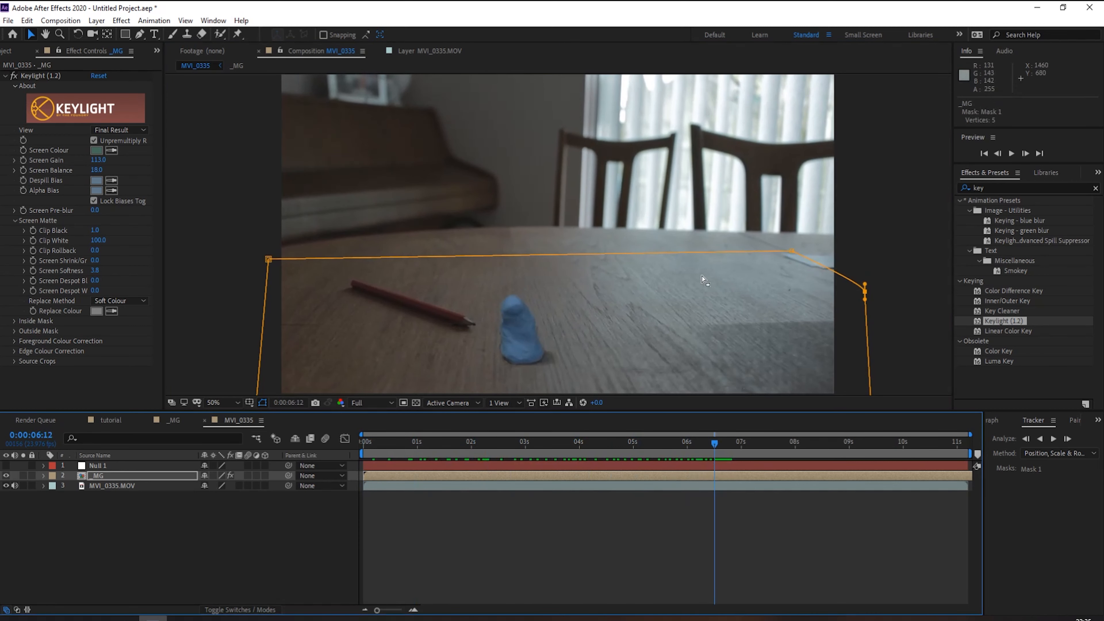
mouse_move(703, 398)
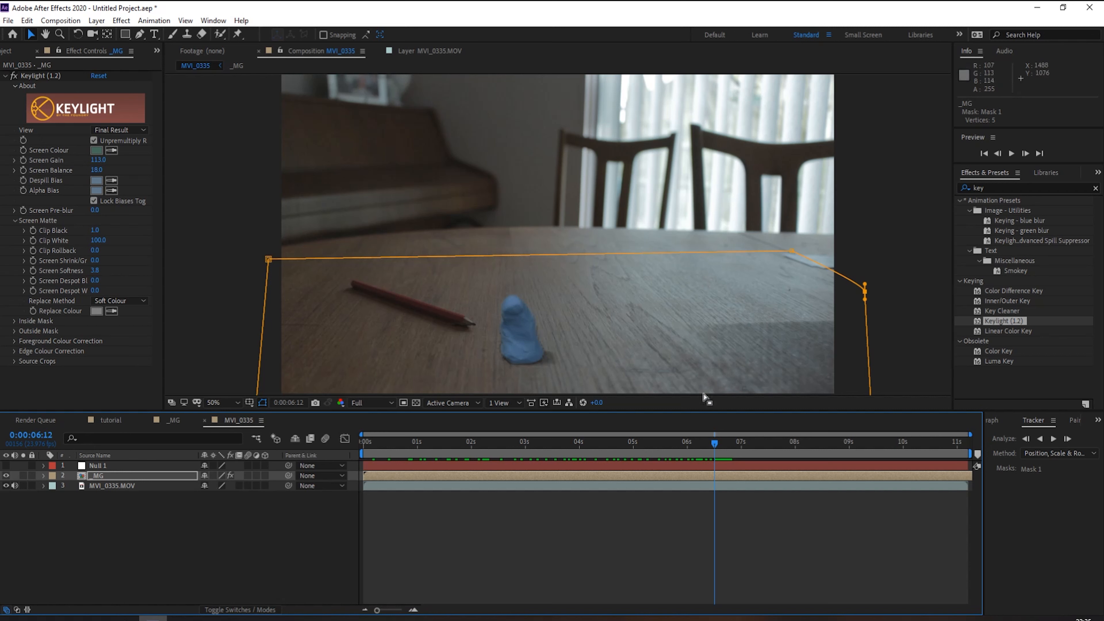
mouse_move(828, 326)
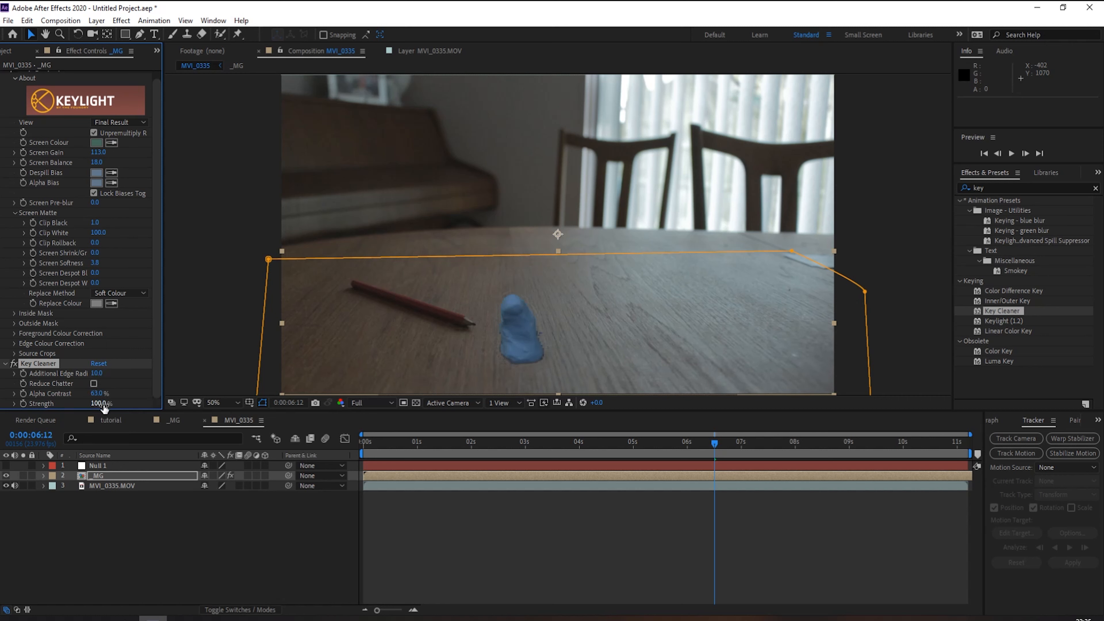
click(93, 382)
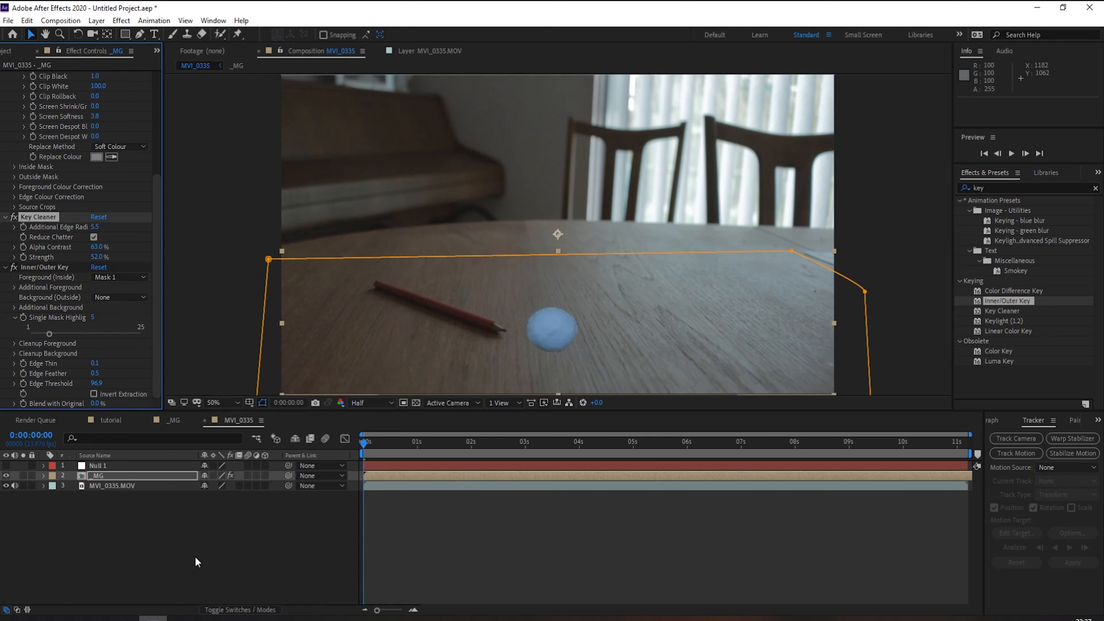
mouse_move(90, 288)
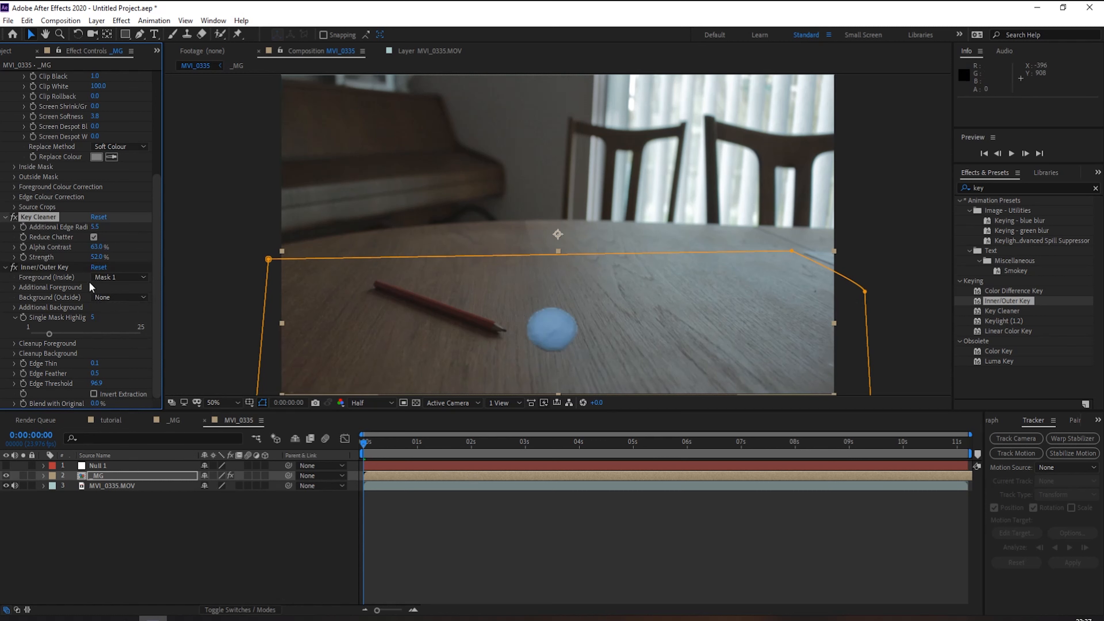
click(16, 50)
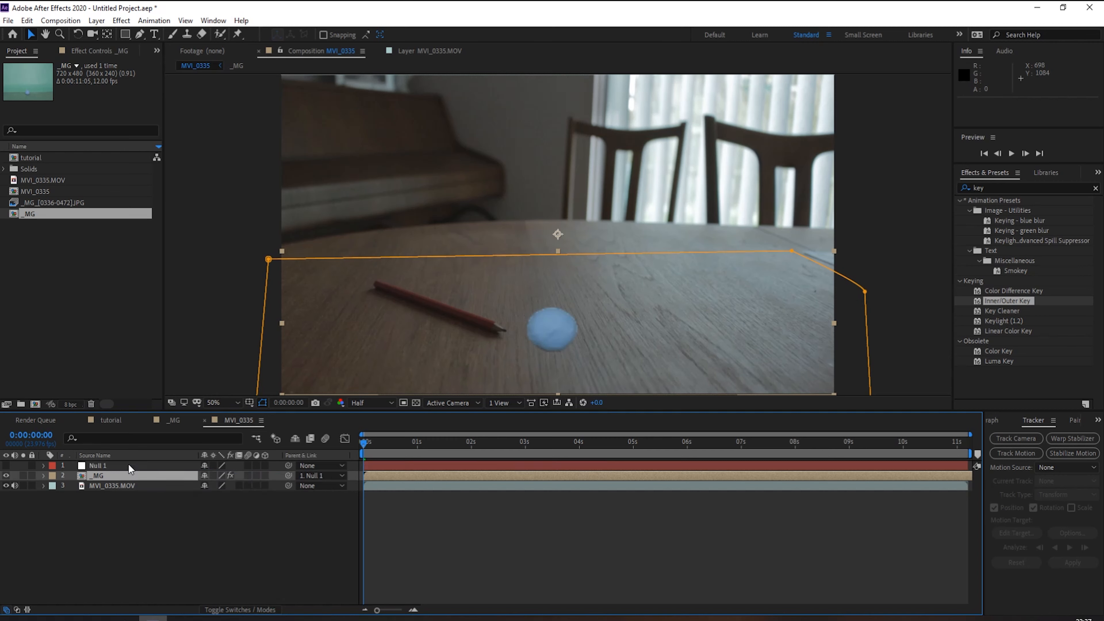
mouse_move(386, 451)
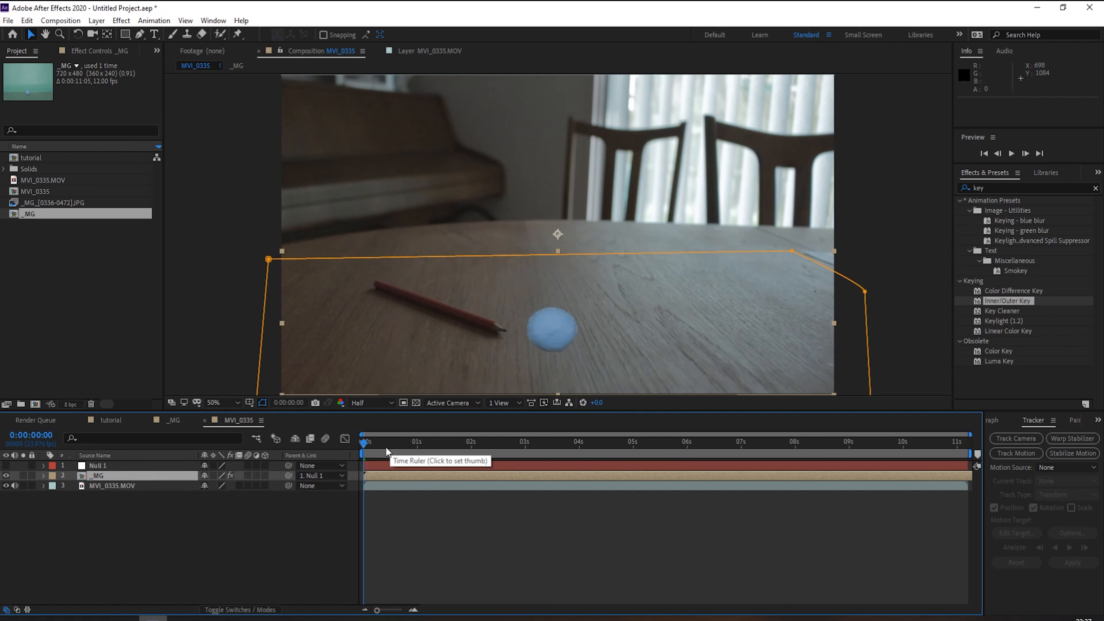
click(408, 442)
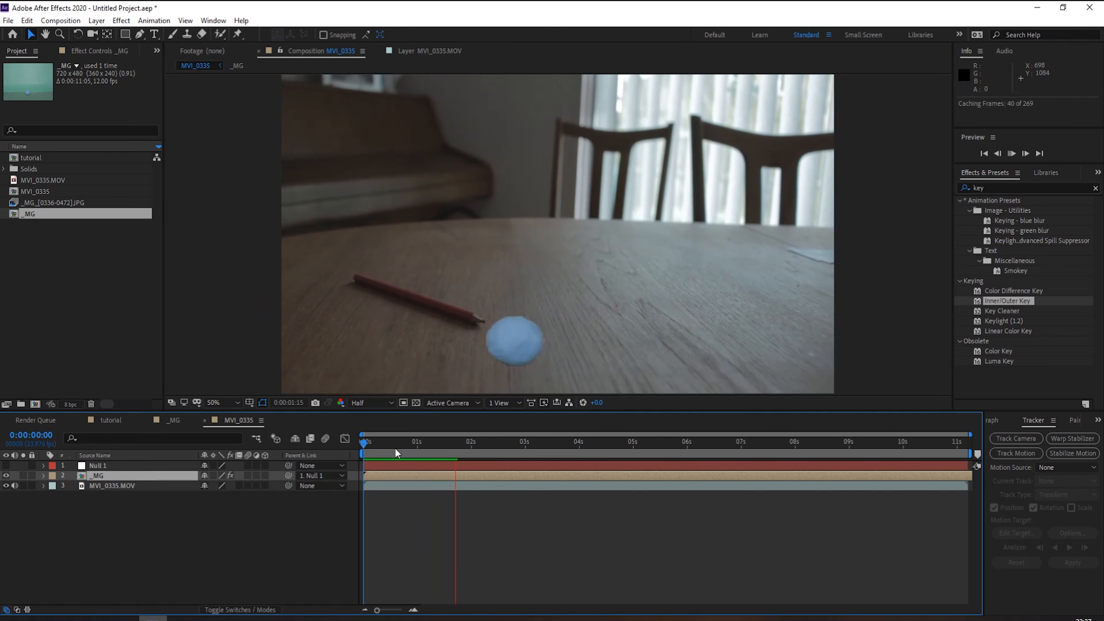
click(507, 441)
text(lumetri)
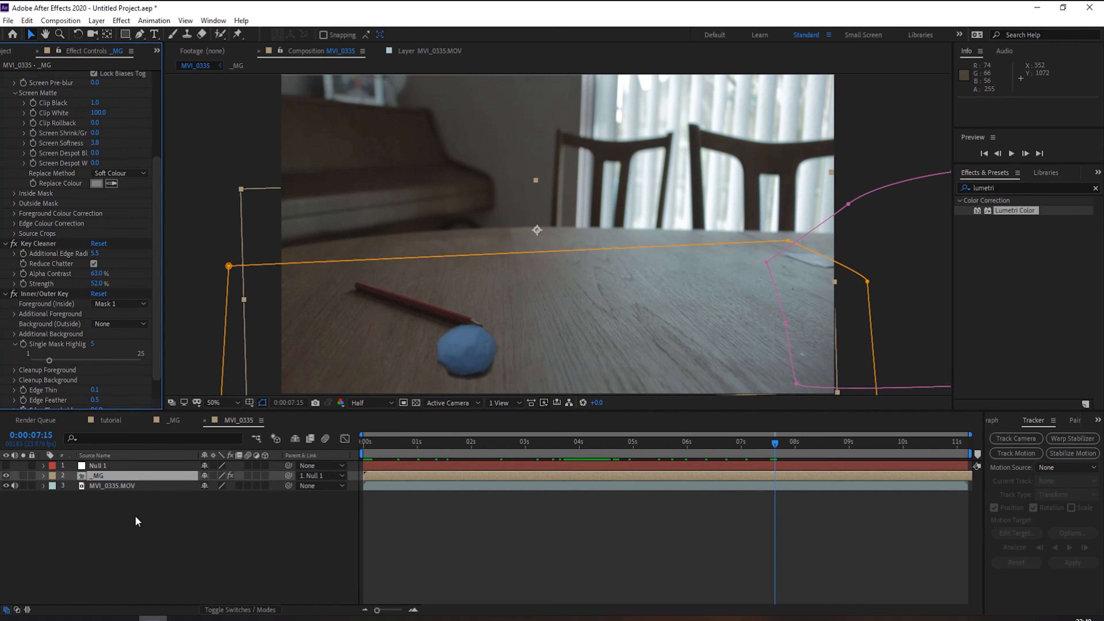
Pre-compose the keyed character into _MG Comp 1 with all attributes moved.
right_click(98, 475)
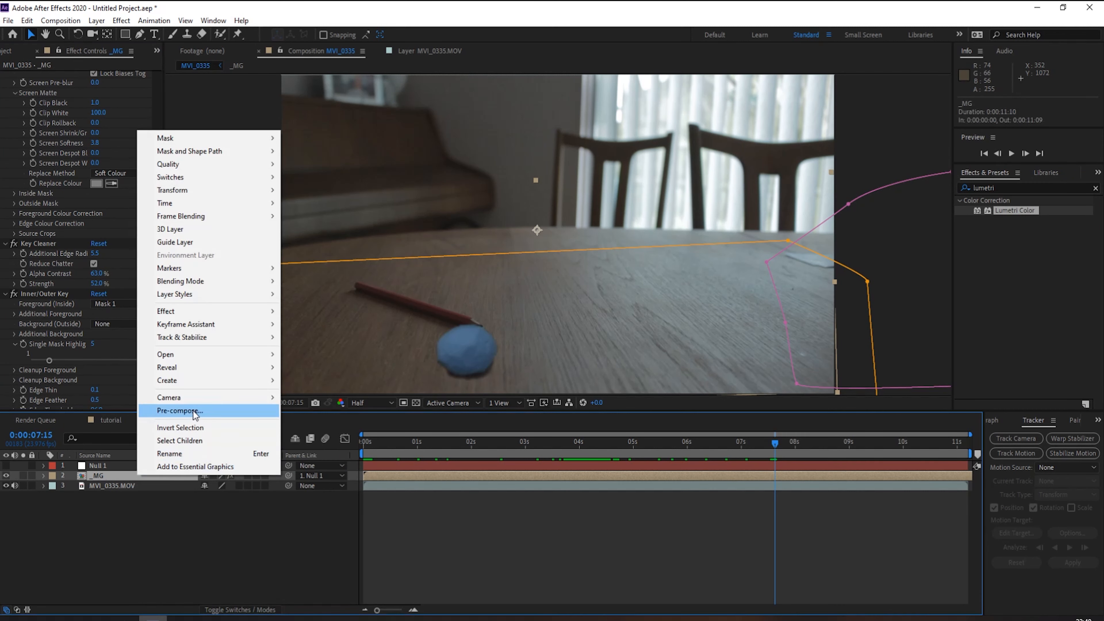
click(179, 410)
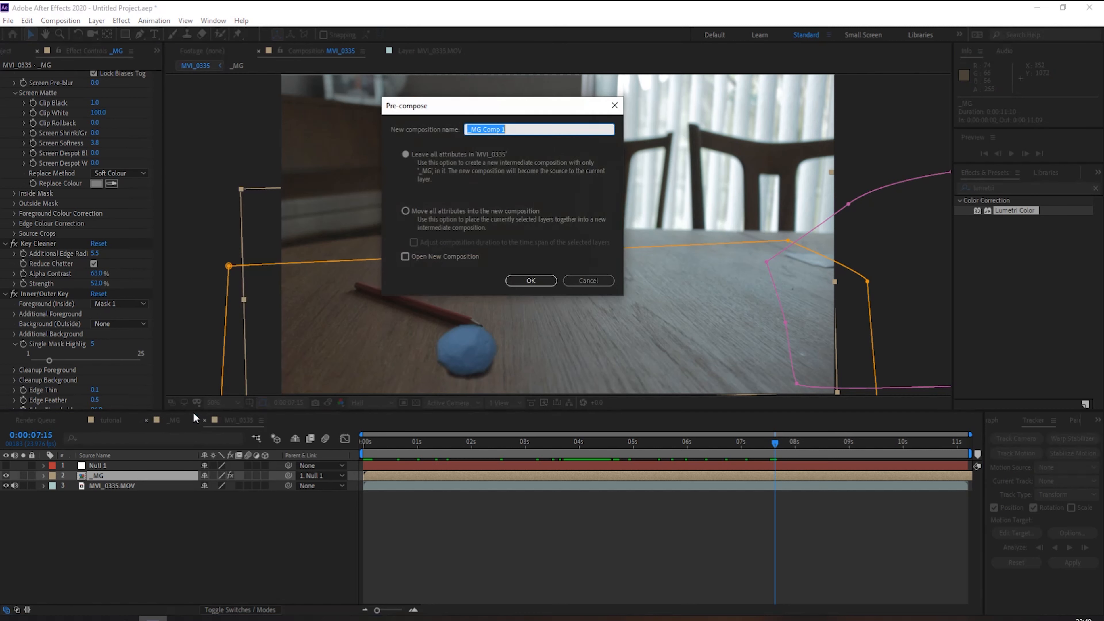
mouse_move(98, 472)
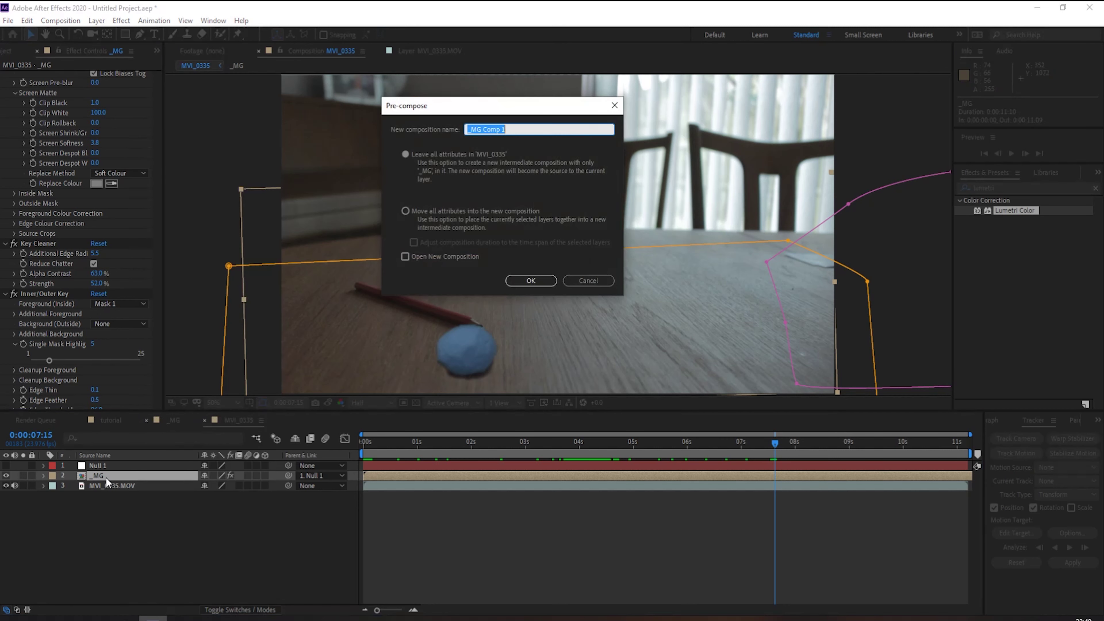
mouse_move(479, 244)
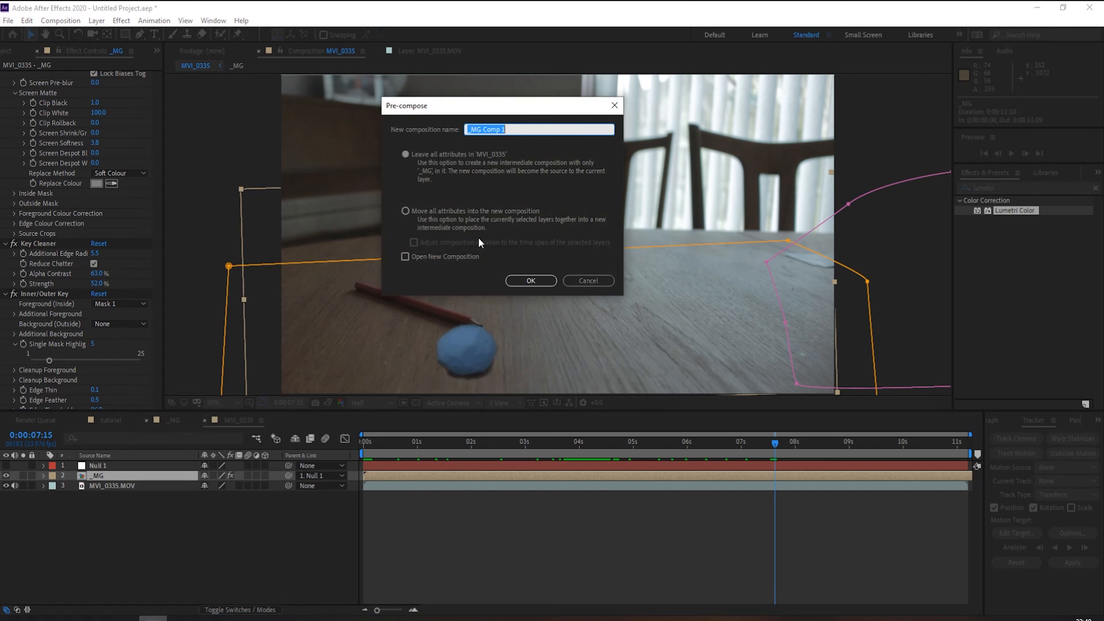
click(405, 211)
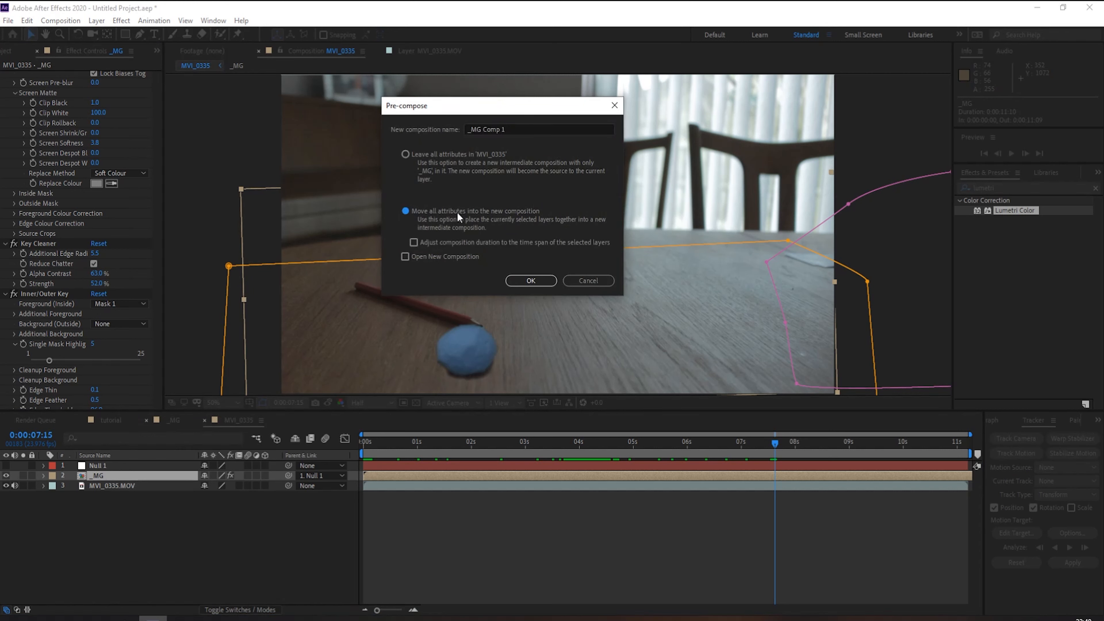
mouse_move(530, 280)
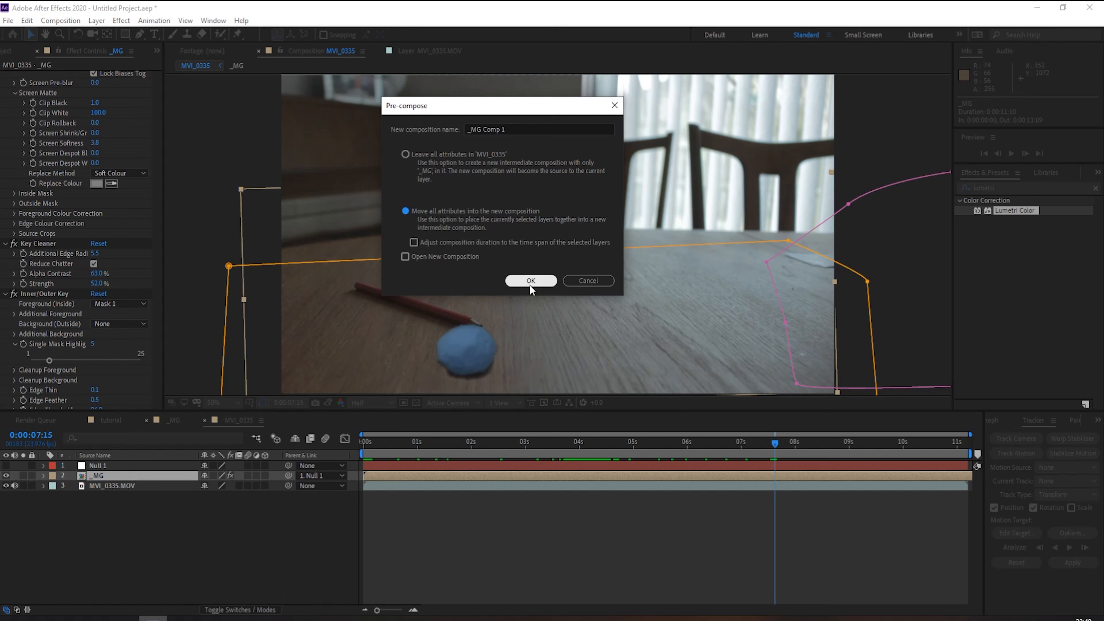
click(530, 280)
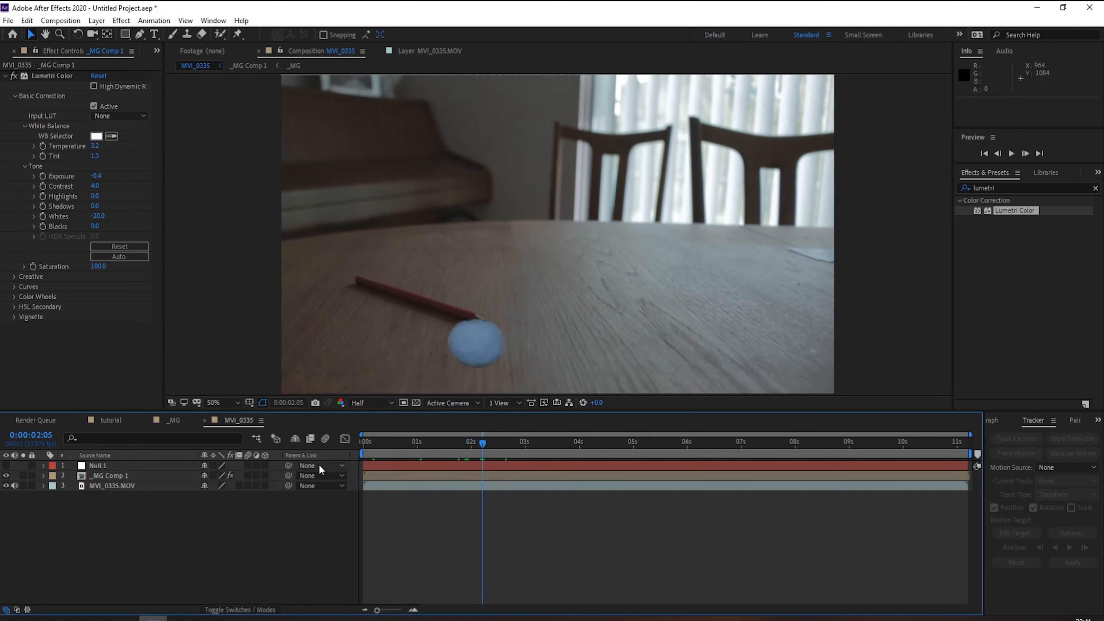
Duplicate the character comp layer and rename the copy Shadow.
click(109, 476)
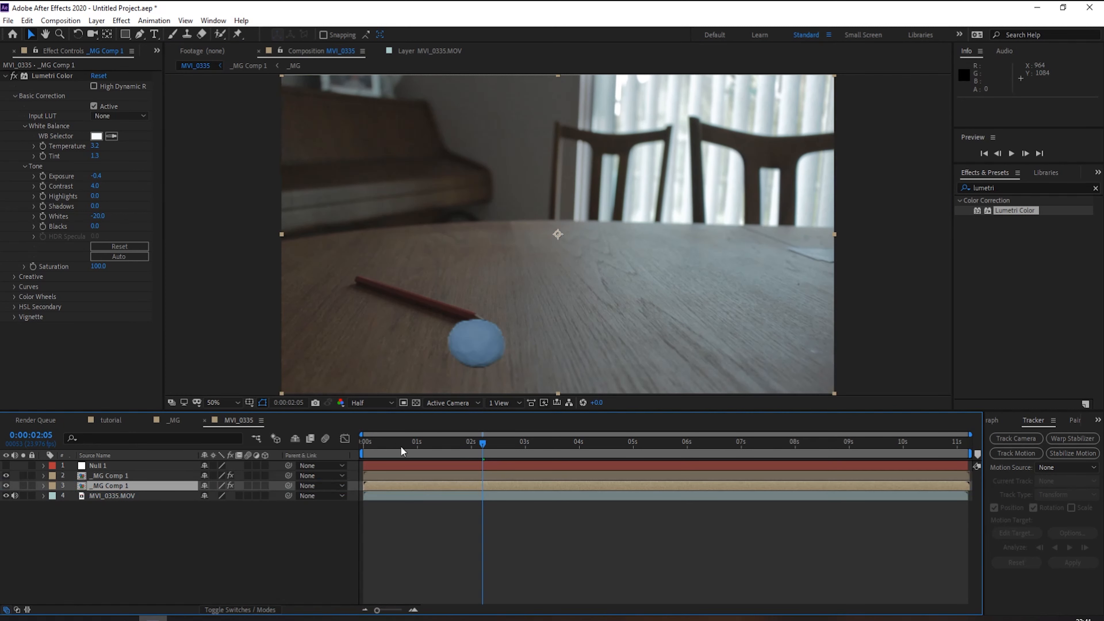
right_click(109, 485)
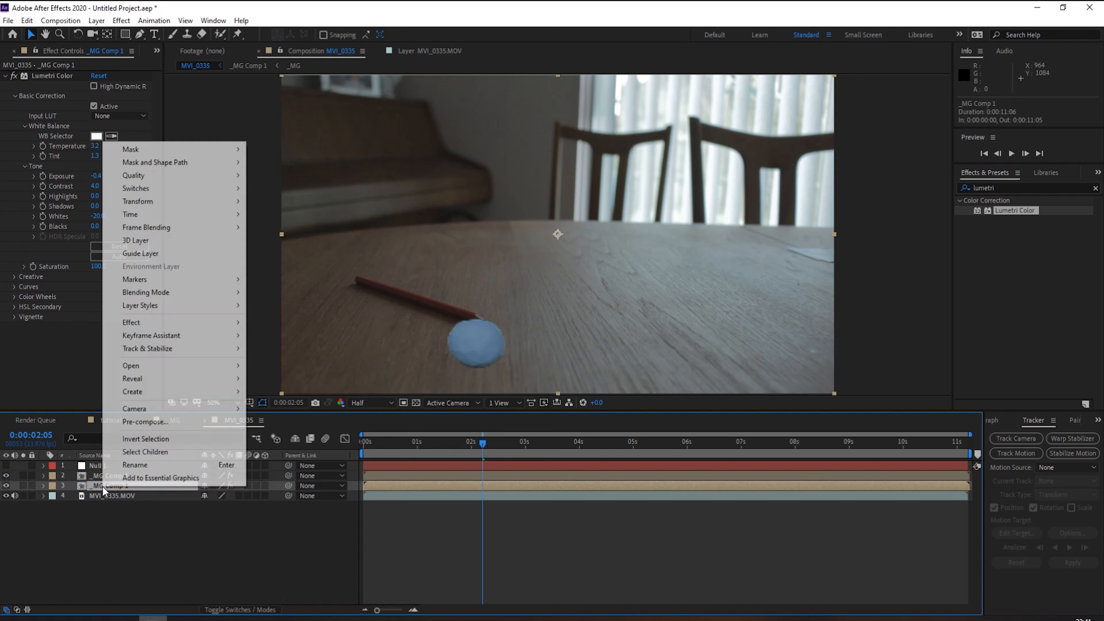
mouse_move(134, 464)
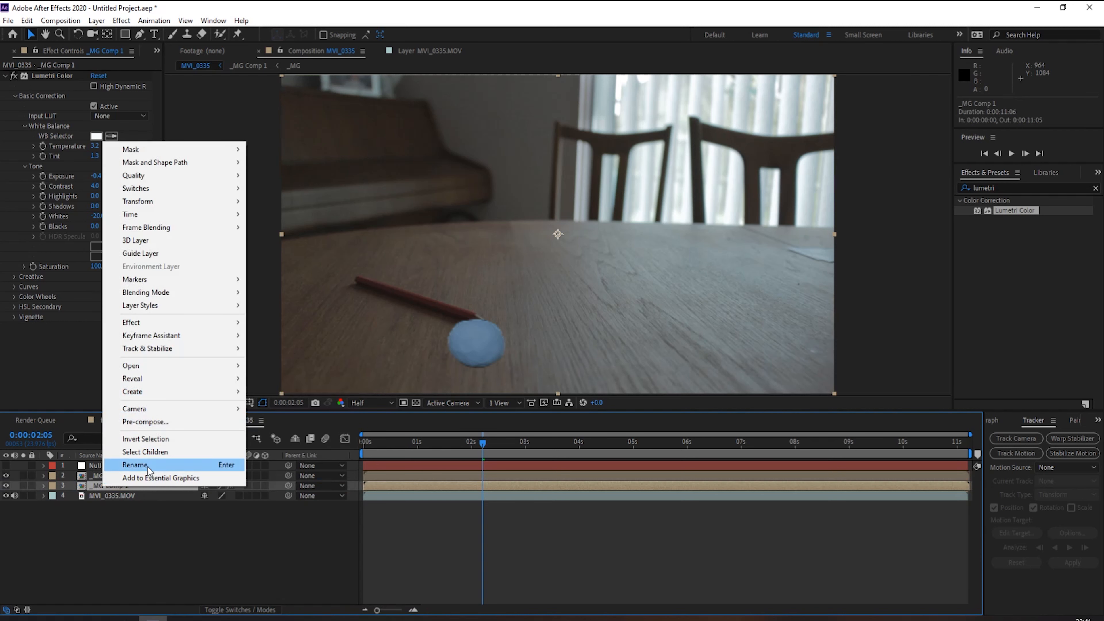
click(135, 465)
text(Shadow)
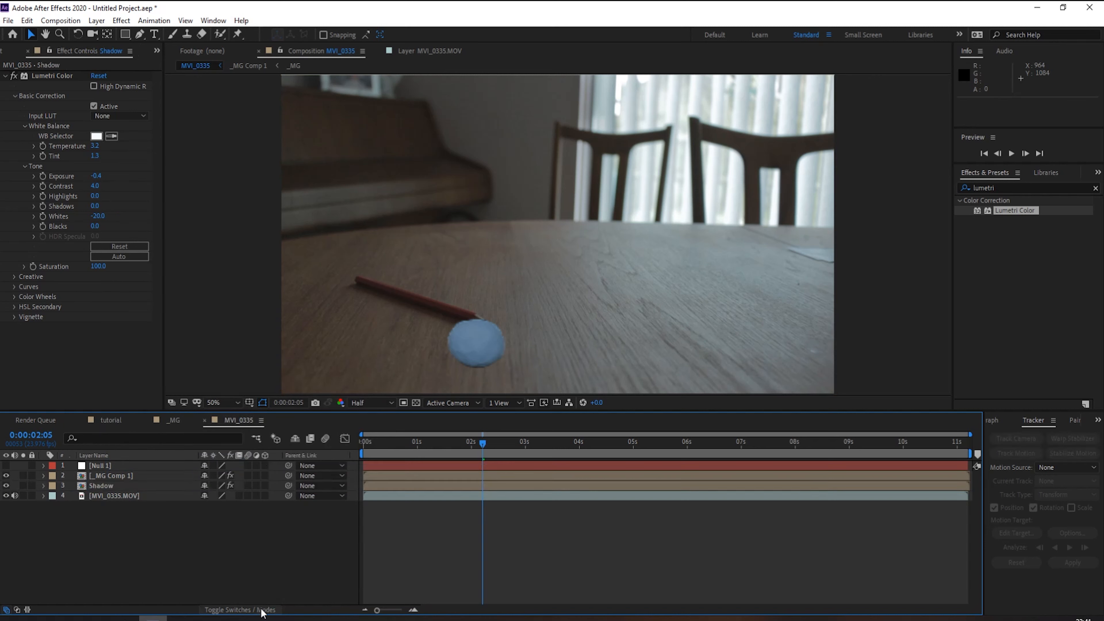
Set Shadow to Darken at 55% opacity parented to Null 1 with blur, then RAM preview the composite.
click(218, 485)
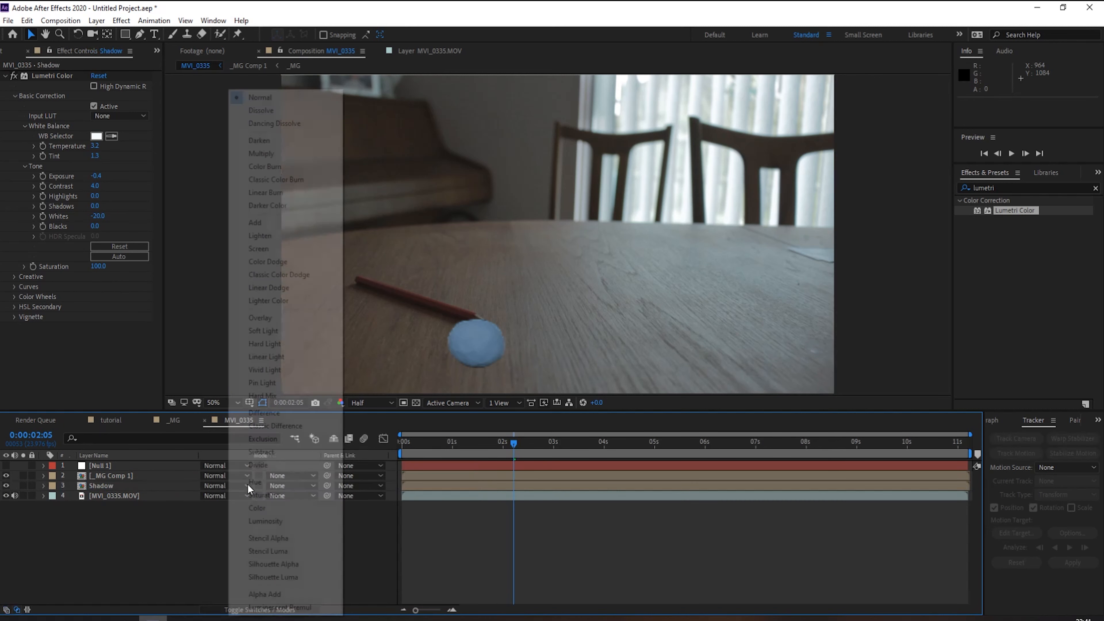
mouse_move(280, 147)
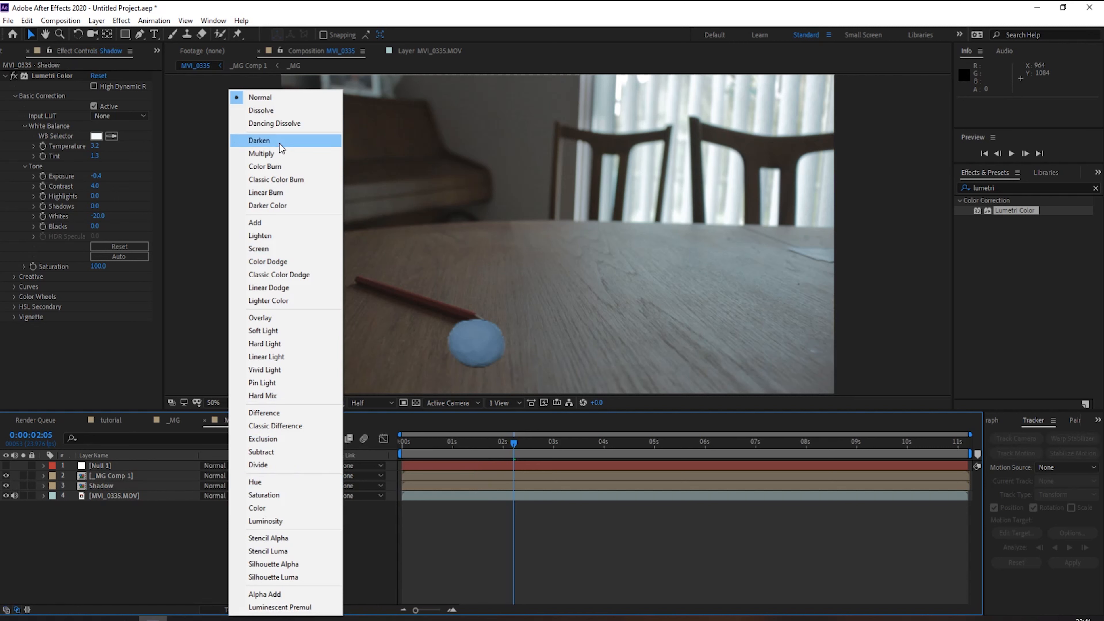
click(258, 140)
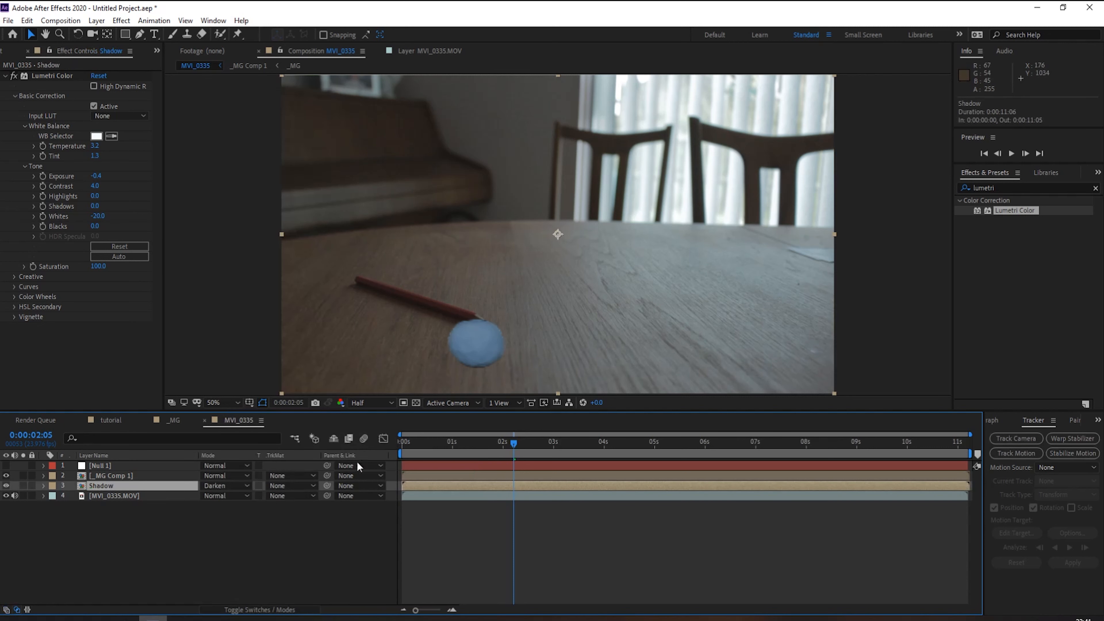
mouse_move(559, 97)
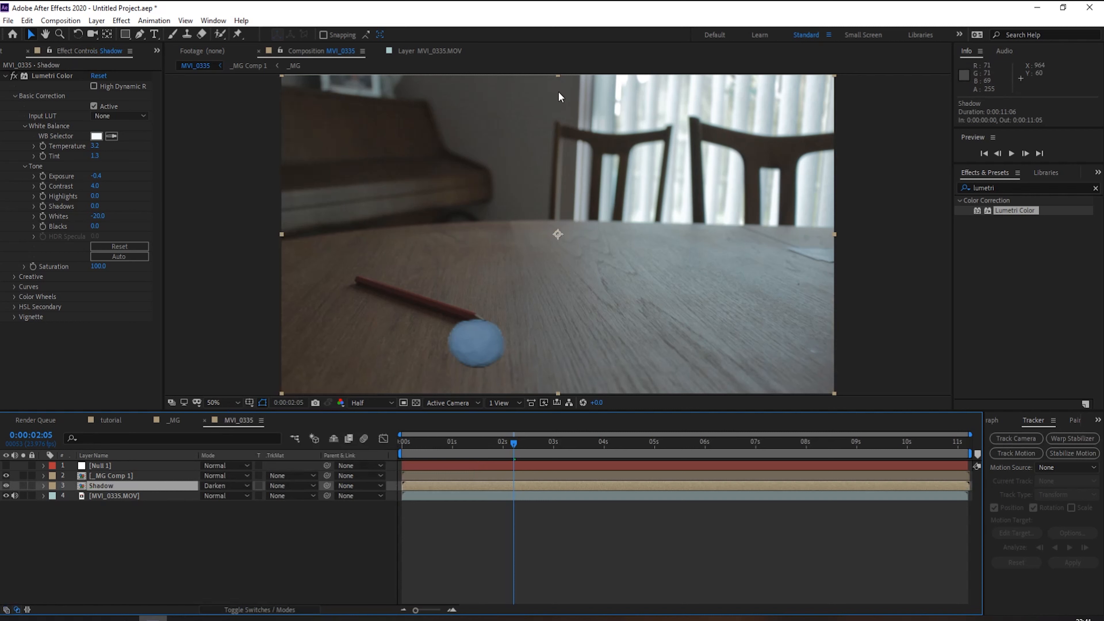
mouse_move(429, 385)
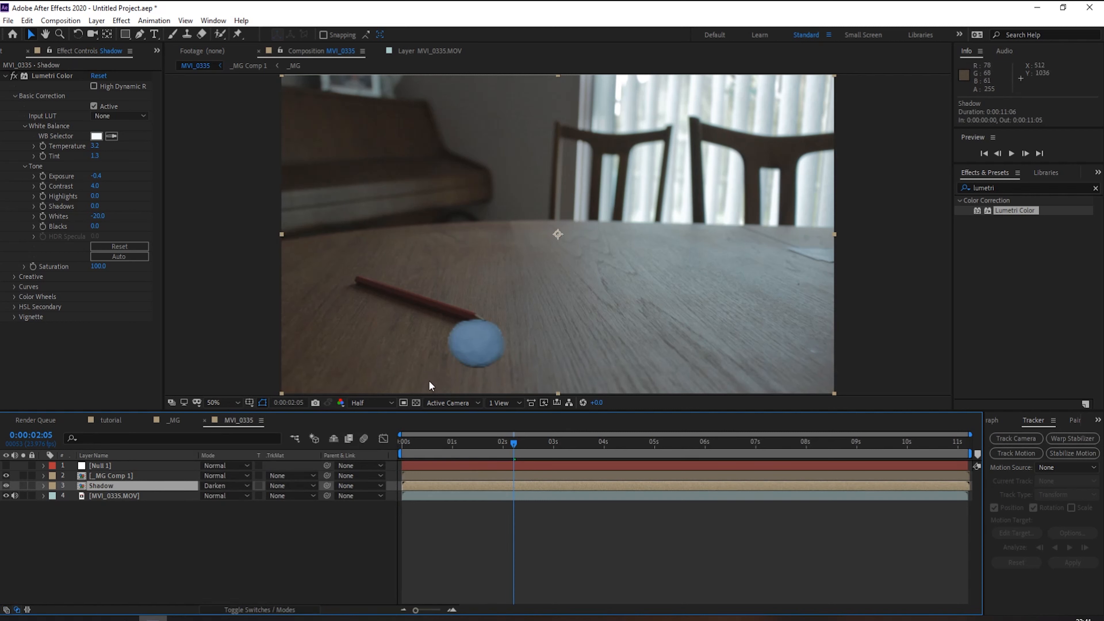
mouse_move(463, 284)
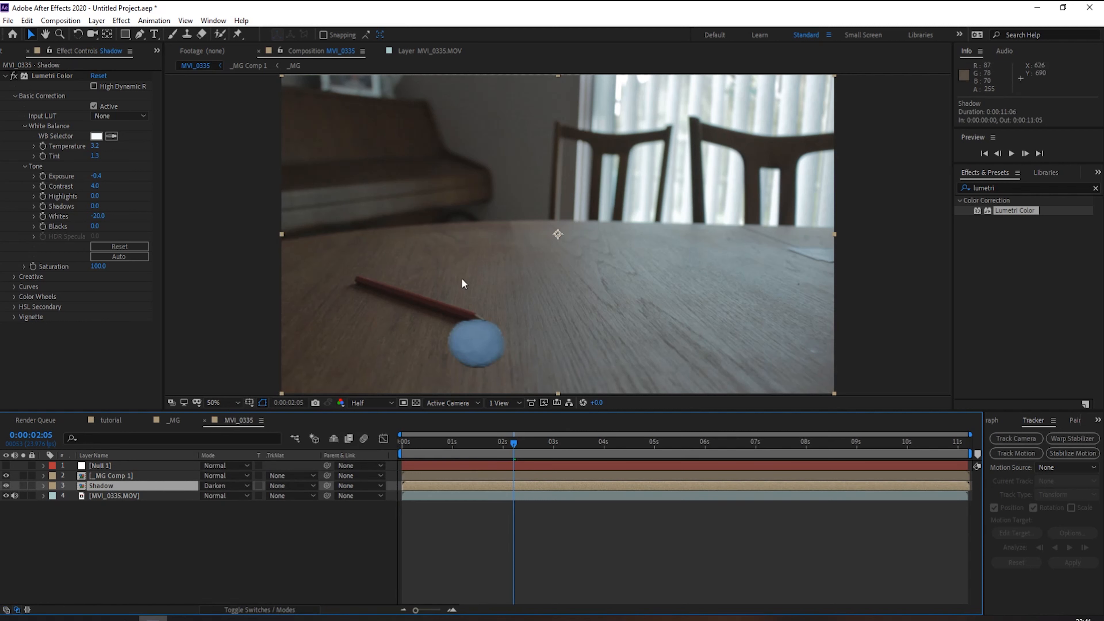
mouse_move(567, 96)
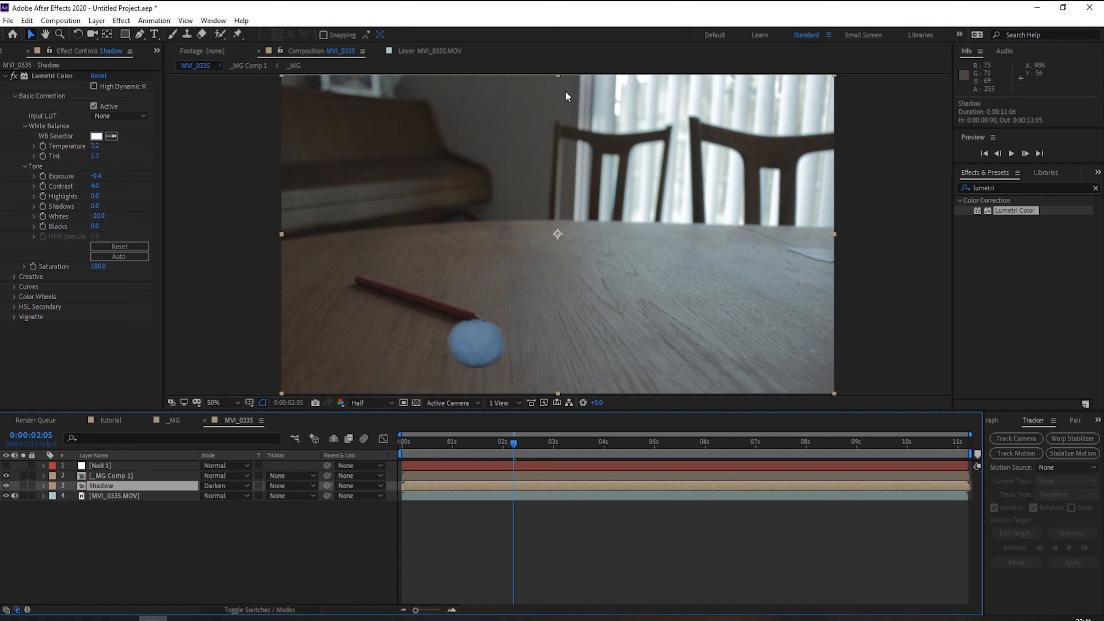
mouse_move(559, 80)
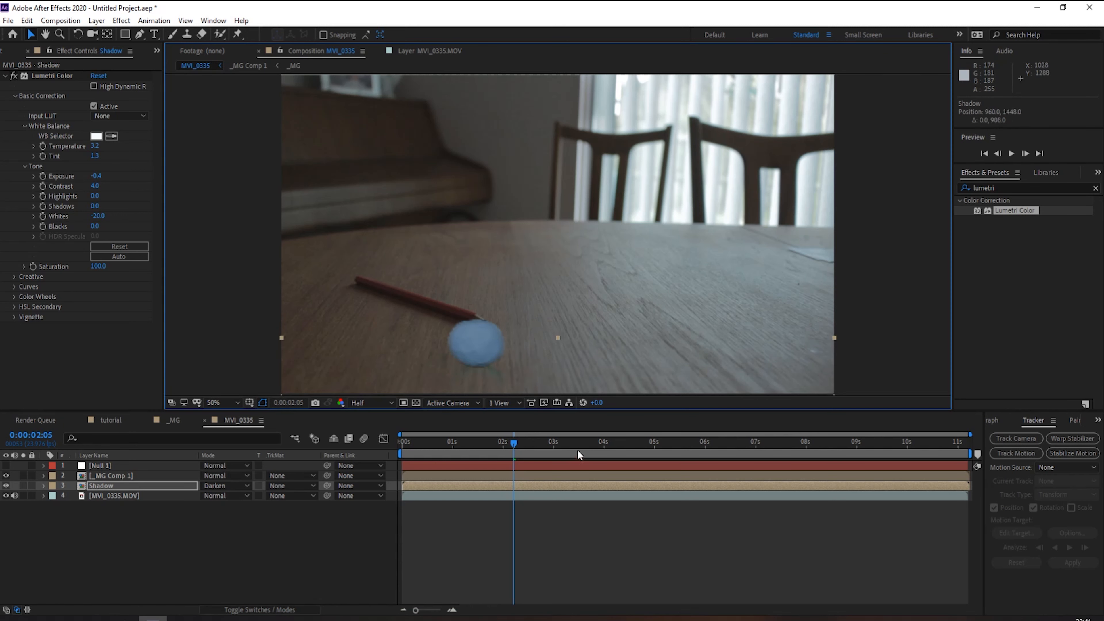
mouse_move(567, 382)
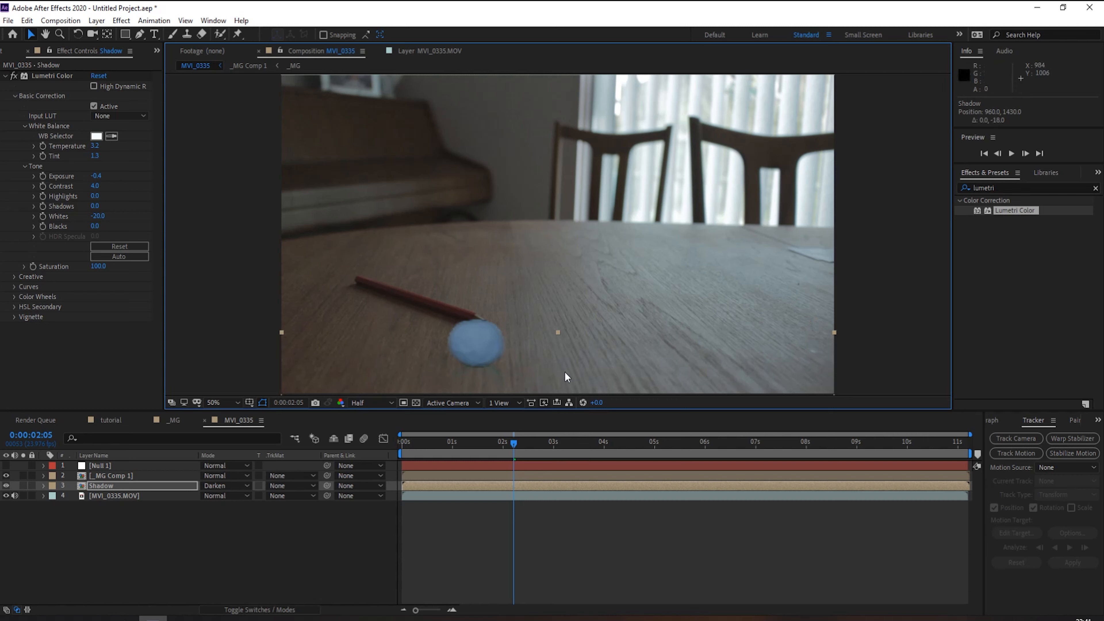
click(402, 441)
text(blur)
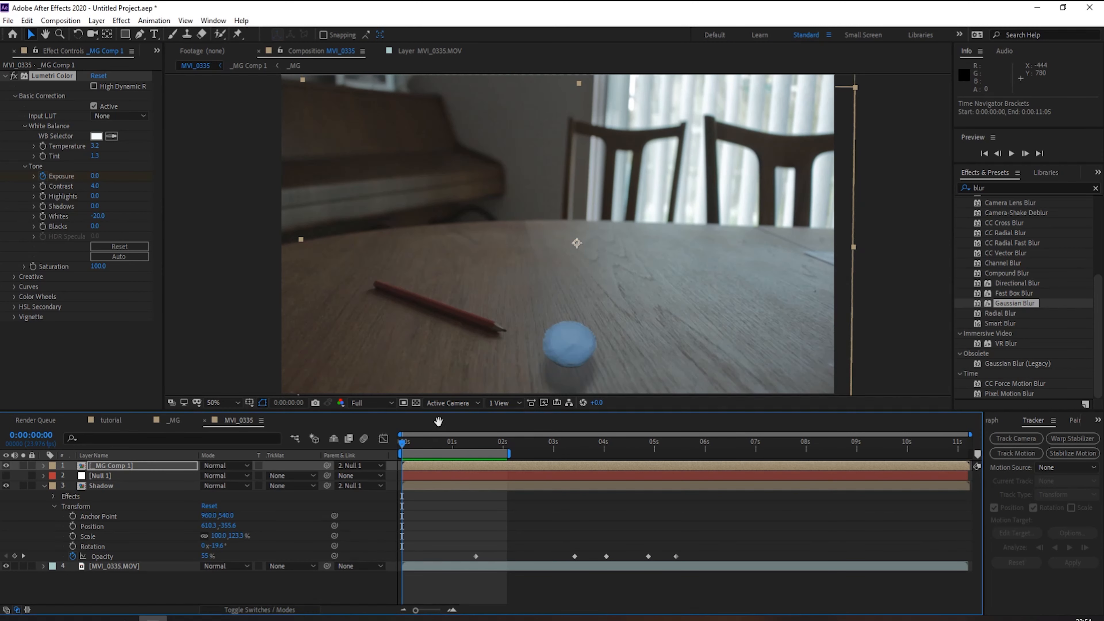
click(1011, 152)
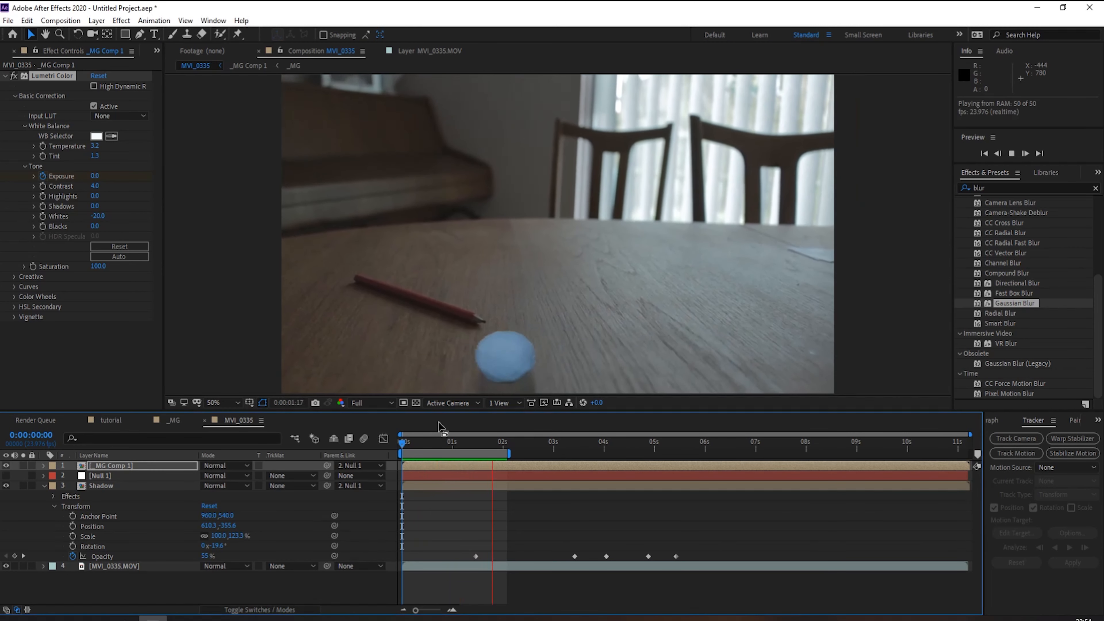